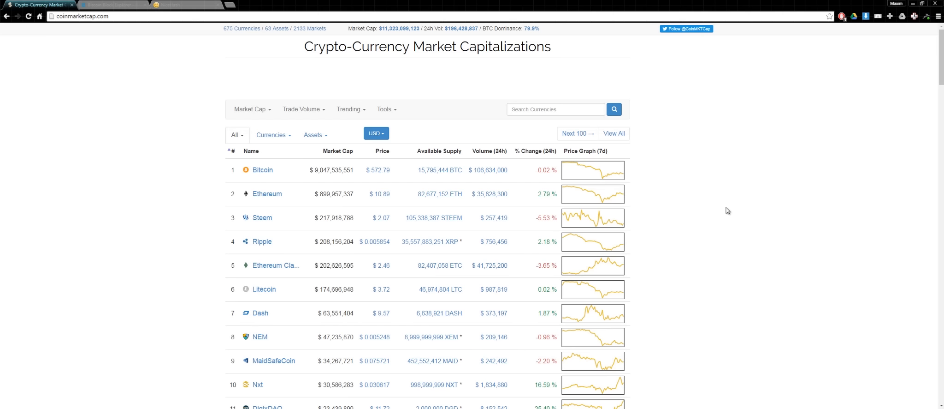
# Step: Scroll through the current page to review its content before leaving it
pyautogui.scroll(-3)
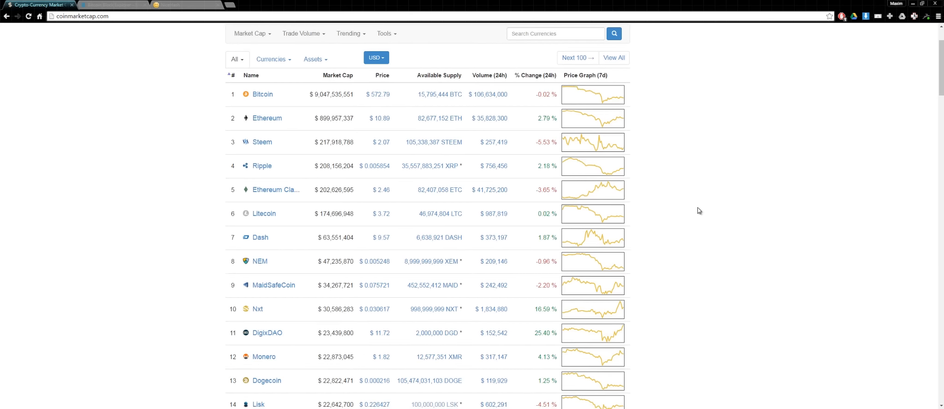
pyautogui.moveTo(313, 85)
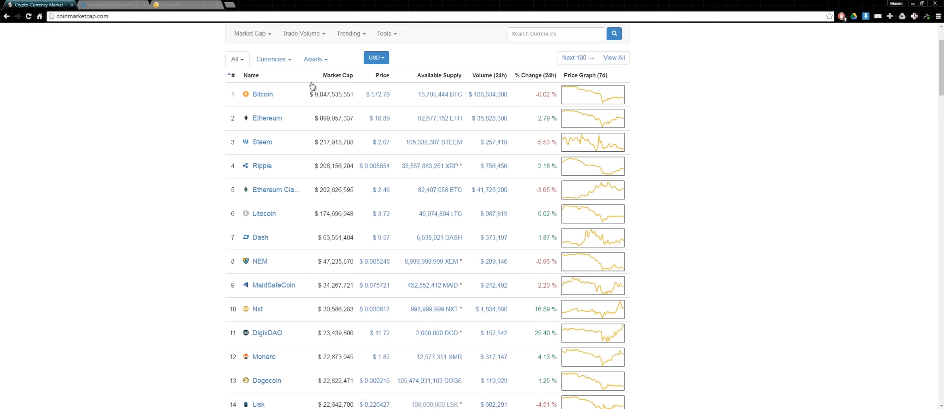
pyautogui.scroll(-3)
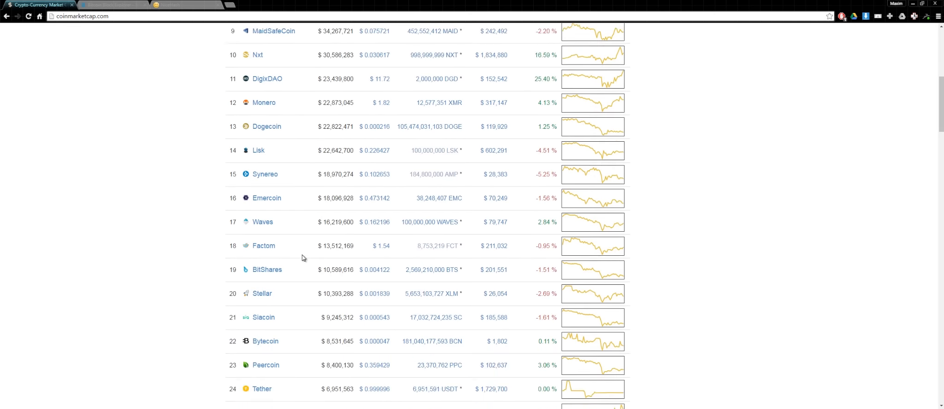
pyautogui.scroll(-3)
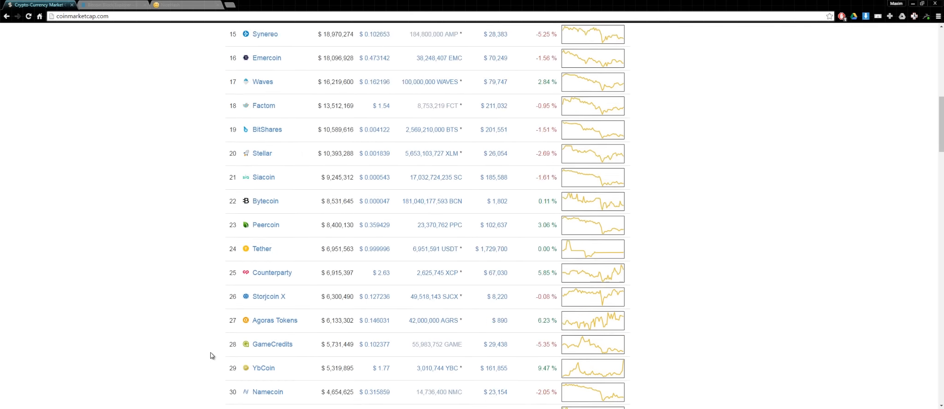
pyautogui.scroll(3)
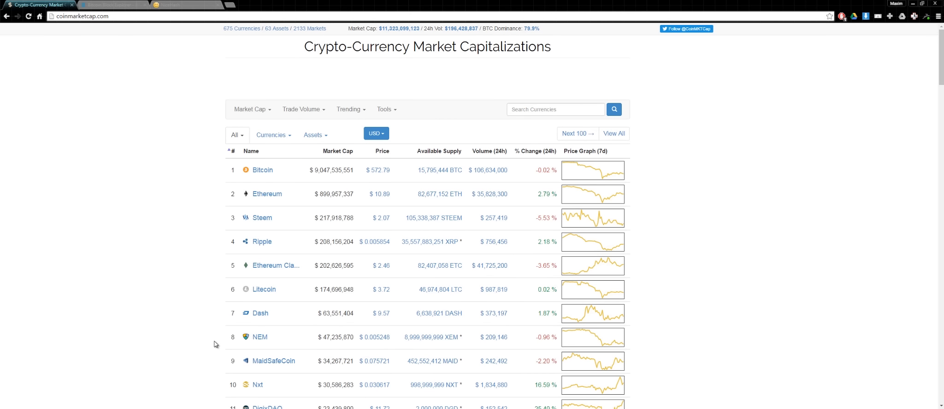
pyautogui.moveTo(292, 260)
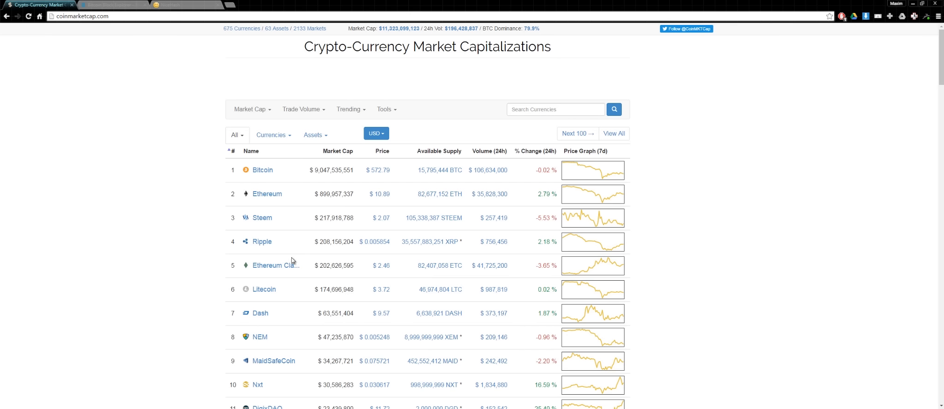
pyautogui.moveTo(359, 226)
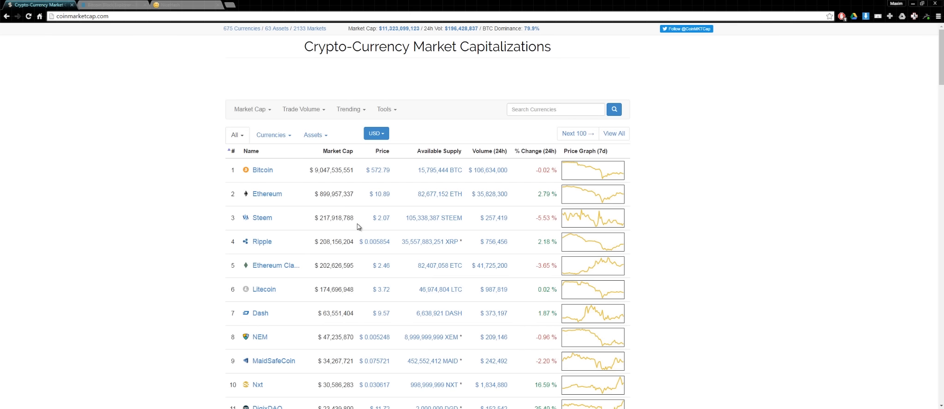
pyautogui.moveTo(729, 151)
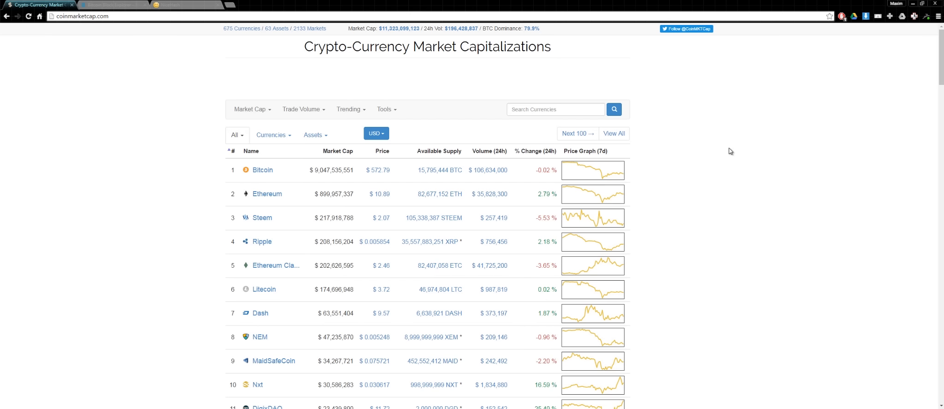
pyautogui.moveTo(182, 31)
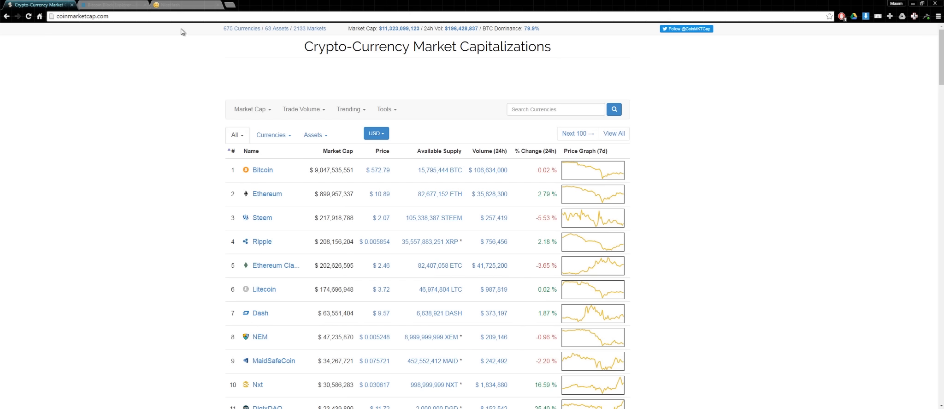
# Step: Review NiceHash's miner/seller algorithm payout table, then move on to Blockchain.info
pyautogui.click(184, 5)
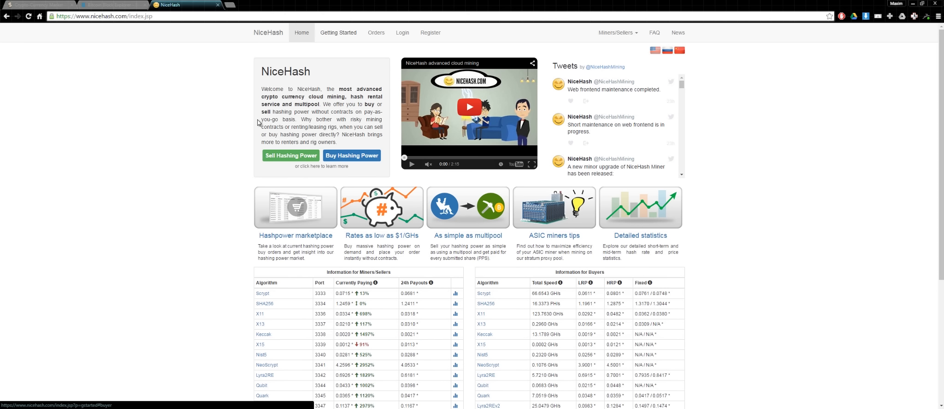
pyautogui.scroll(-3)
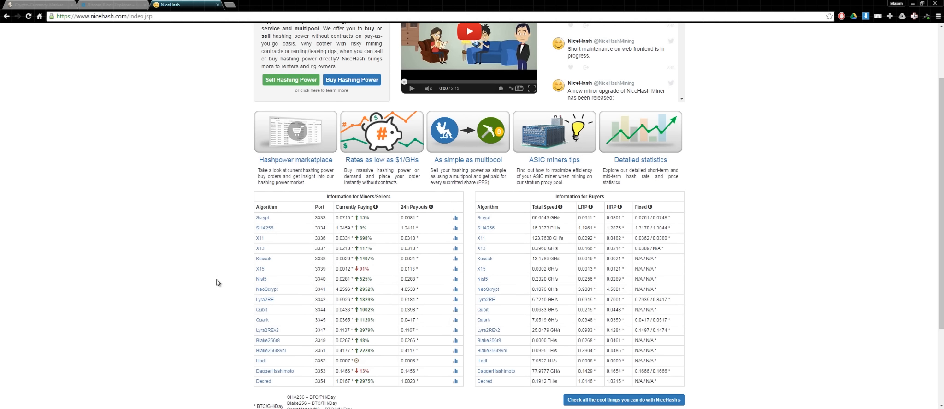
pyautogui.moveTo(222, 276)
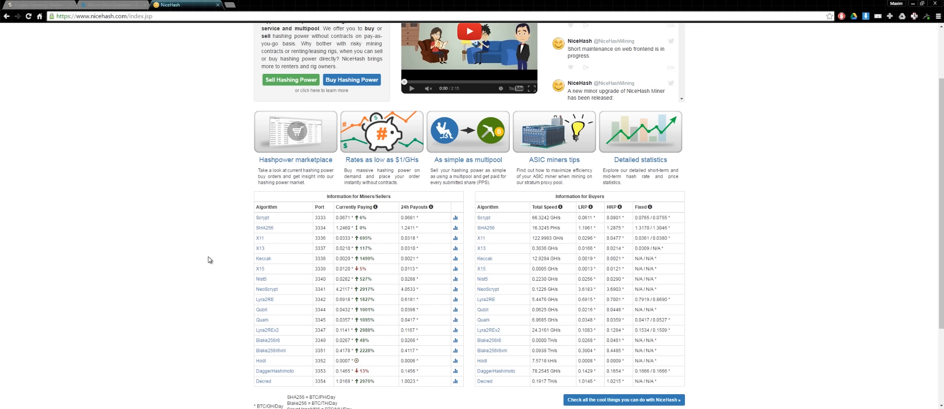
pyautogui.click(111, 5)
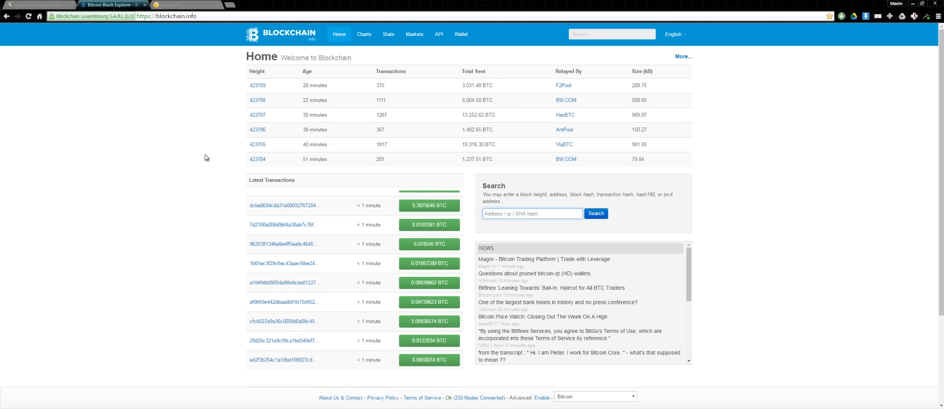
# Step: Reach the Blockchain.info wallet section's free wallet sign-up page
pyautogui.click(461, 34)
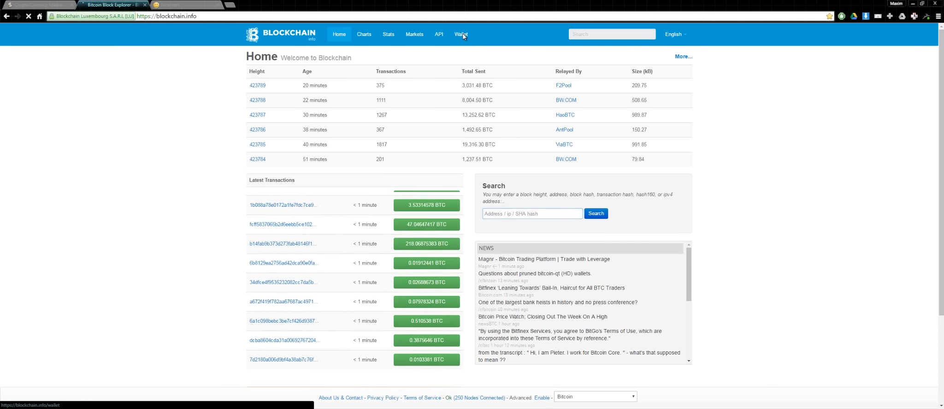
pyautogui.click(461, 35)
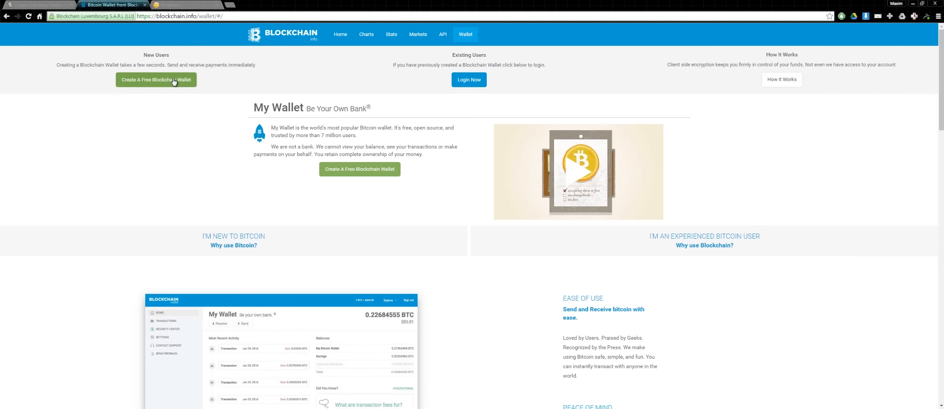
pyautogui.click(155, 79)
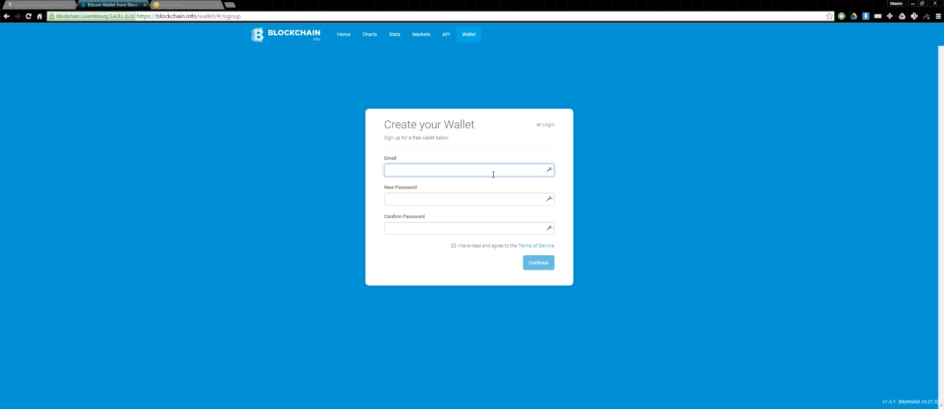
pyautogui.moveTo(439, 203)
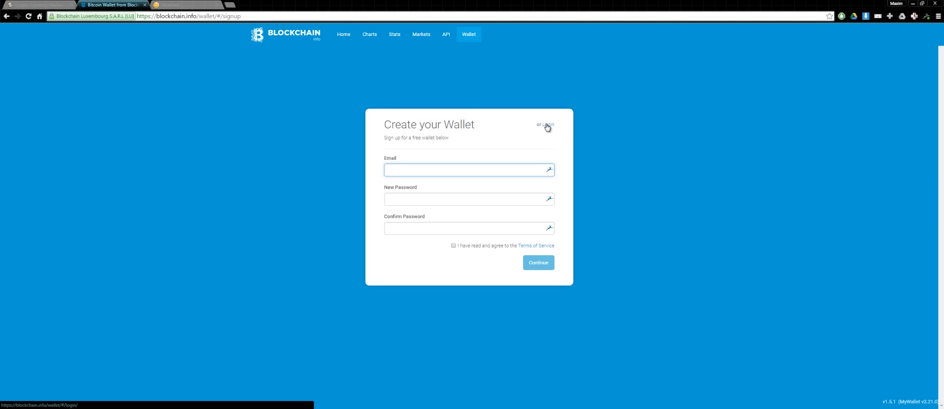
# Step: Log in to the existing Blockchain.info wallet and return to the NiceHash tab
pyautogui.click(547, 124)
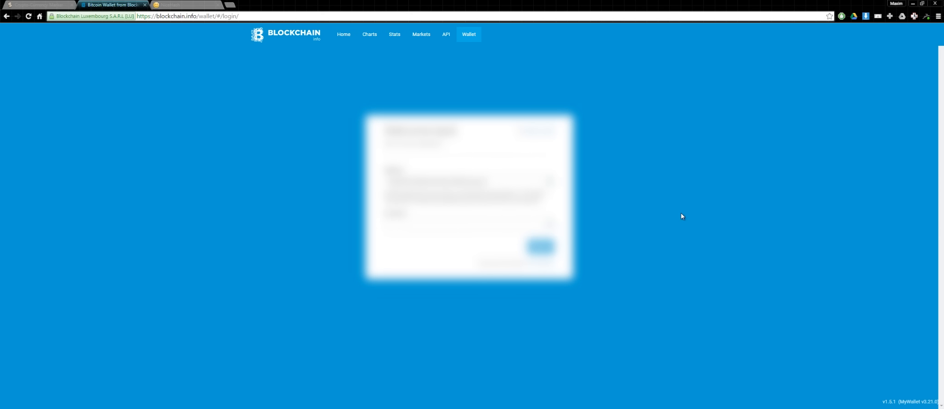
pyautogui.click(540, 247)
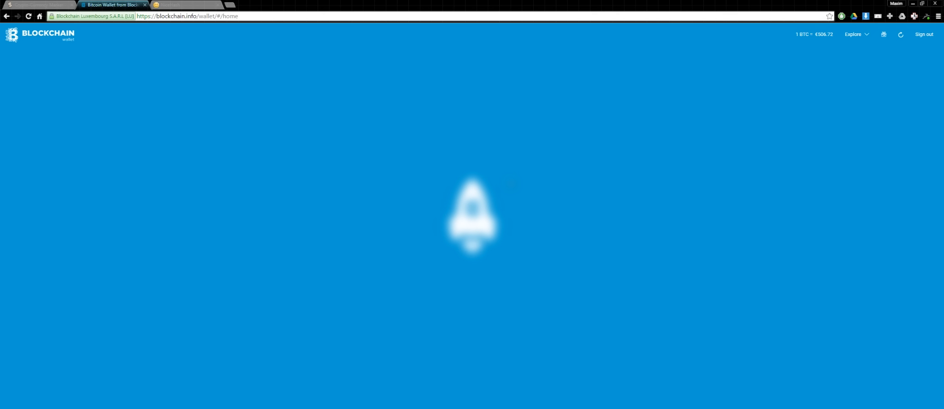
pyautogui.click(174, 5)
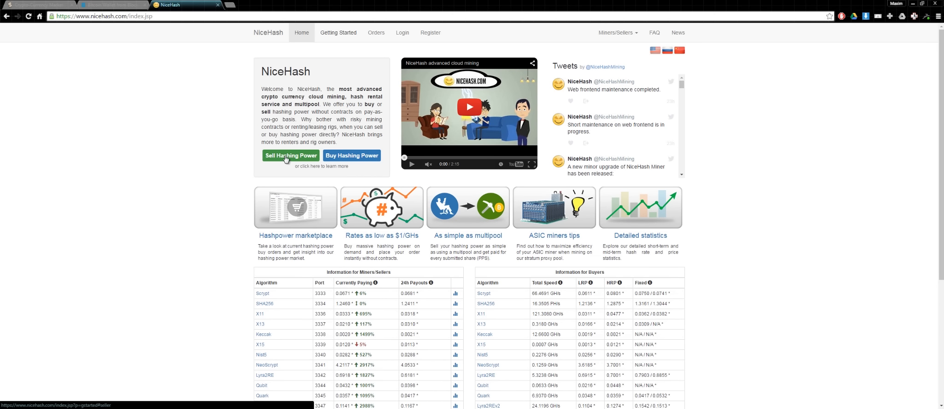
# Step: Download NiceHash Miner for Windows from the Sell Hashing Power miner page
pyautogui.click(290, 156)
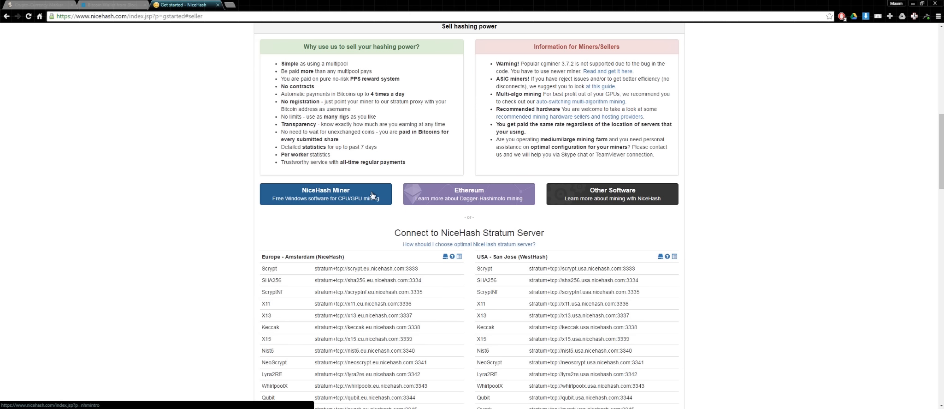
pyautogui.click(326, 193)
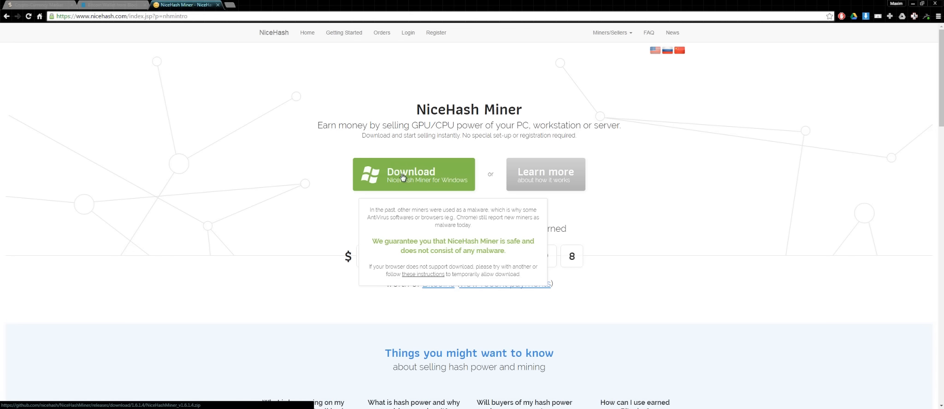
pyautogui.click(414, 175)
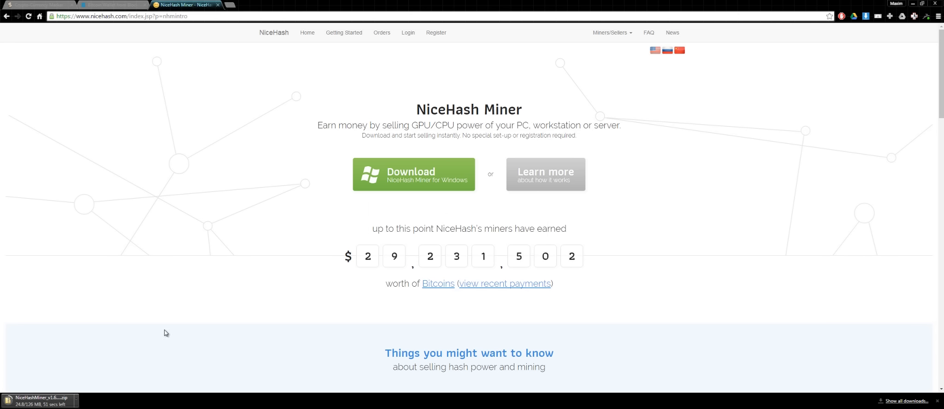
pyautogui.moveTo(347, 344)
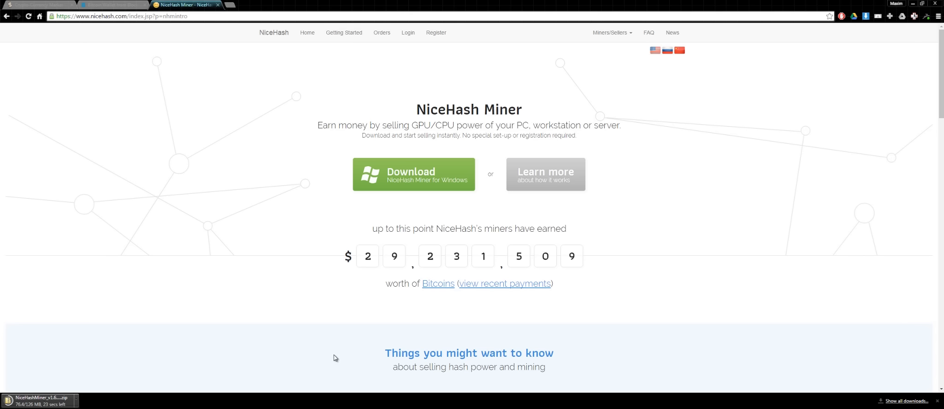
pyautogui.moveTo(350, 360)
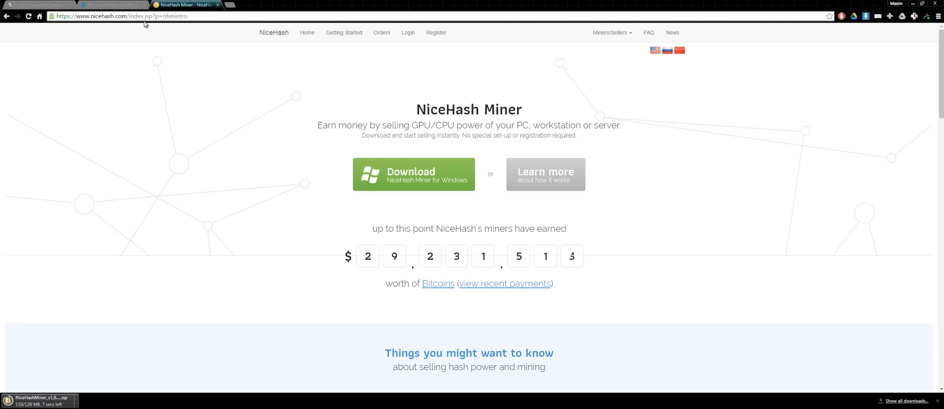
pyautogui.scroll(-3)
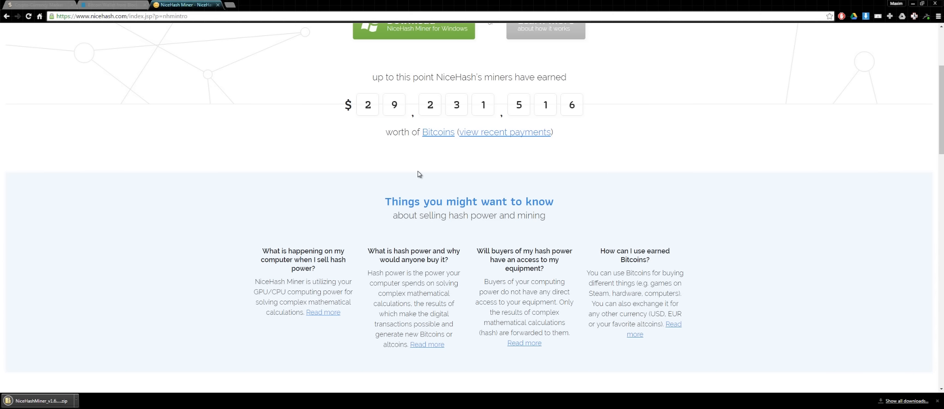
pyautogui.moveTo(527, 182)
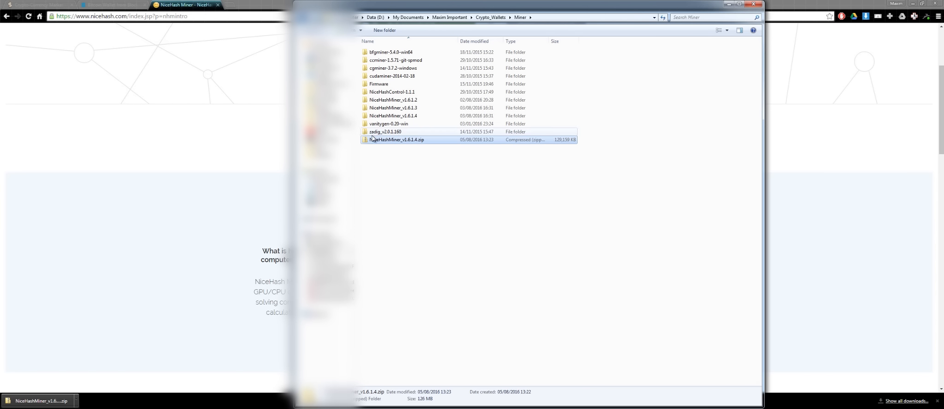
# Step: Extract NiceHashMiner_v1.6.1.4.zip with 7-Zip into a new NiceHashMiner_v1.6.1.4.2 folder
pyautogui.rightClick(397, 139)
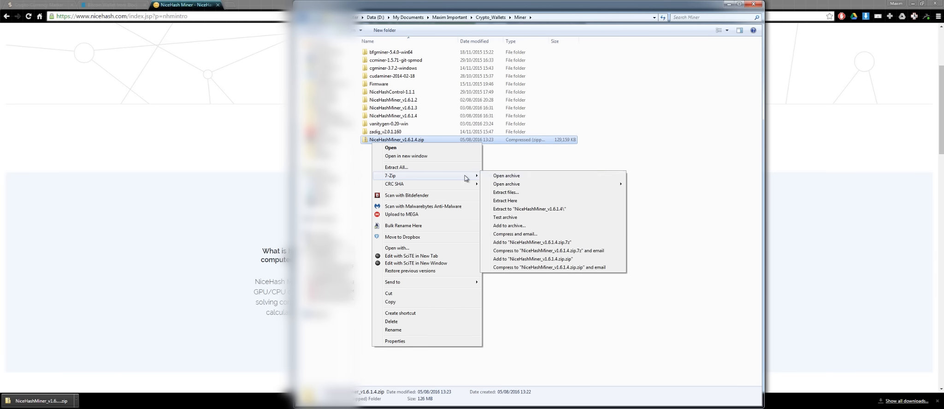
pyautogui.click(506, 191)
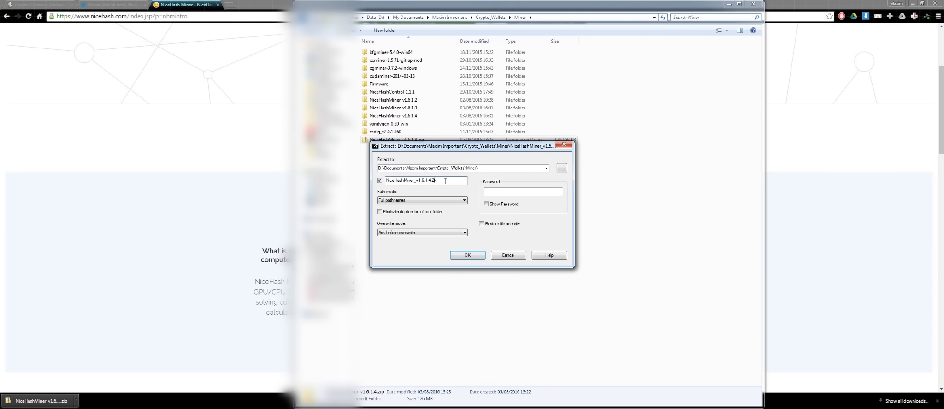
pyautogui.click(467, 254)
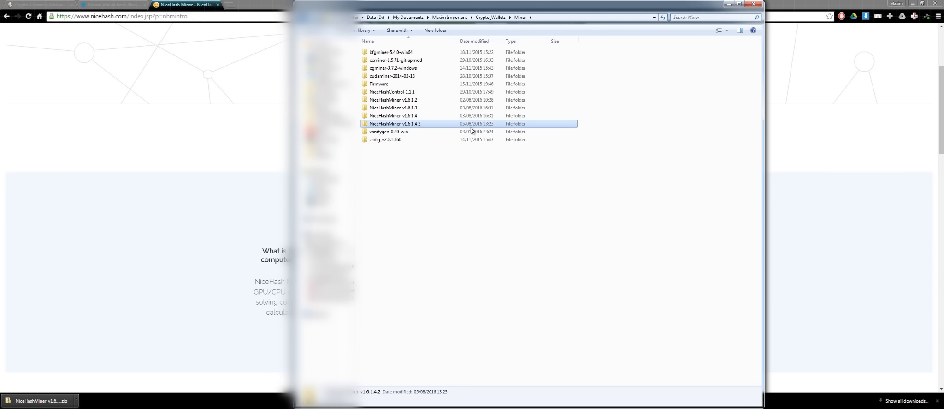
# Step: Browse the extracted NiceHashMiner_v1.6.1.4 folder and its bin subfolder to reach NiceHashMiner.exe
pyautogui.doubleClick(395, 124)
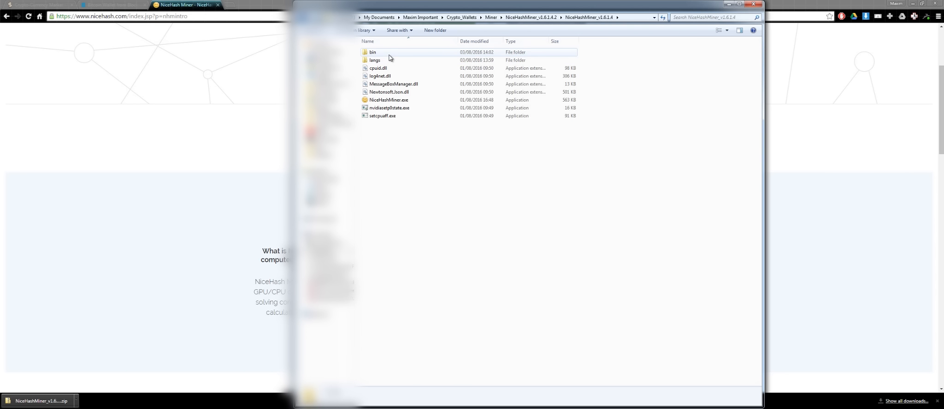
pyautogui.doubleClick(372, 51)
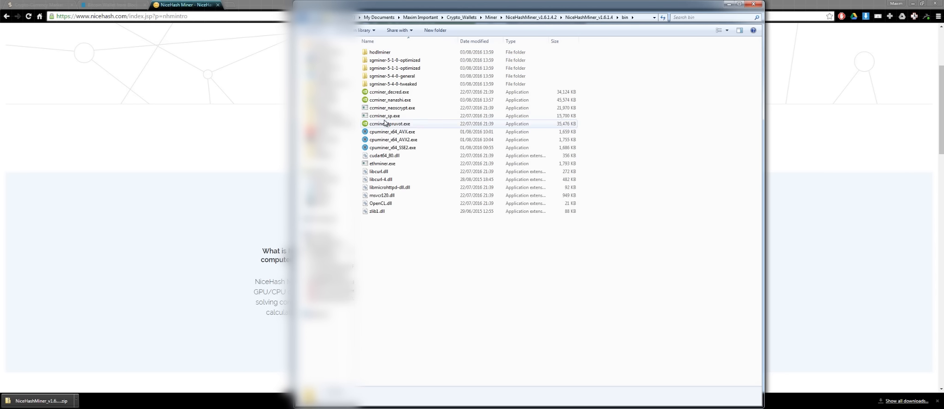
pyautogui.click(384, 115)
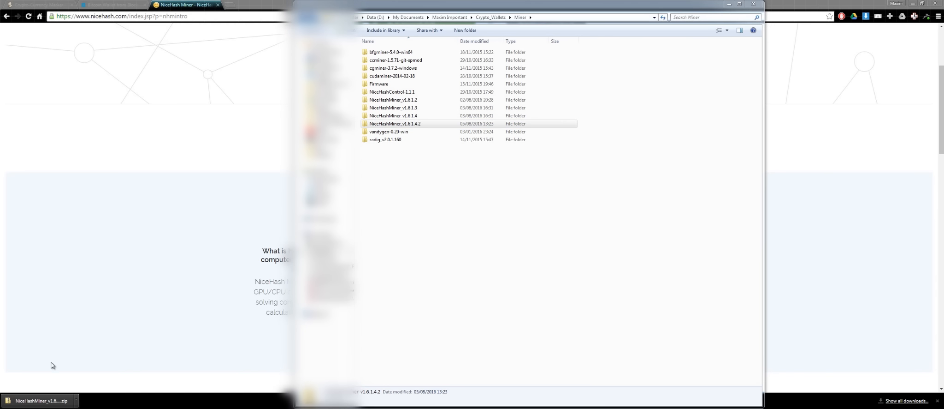
pyautogui.moveTo(107, 309)
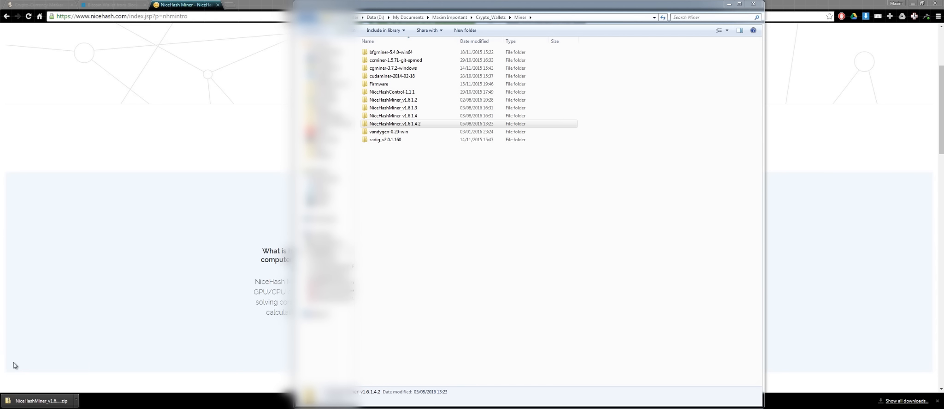
pyautogui.click(394, 123)
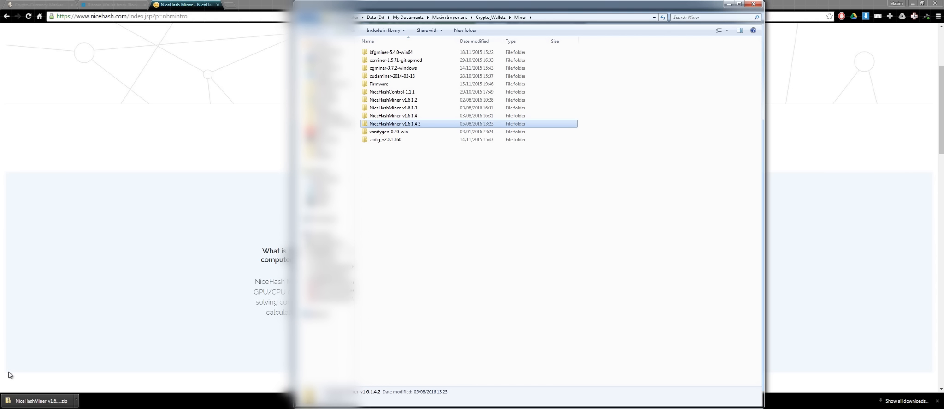
pyautogui.doubleClick(393, 116)
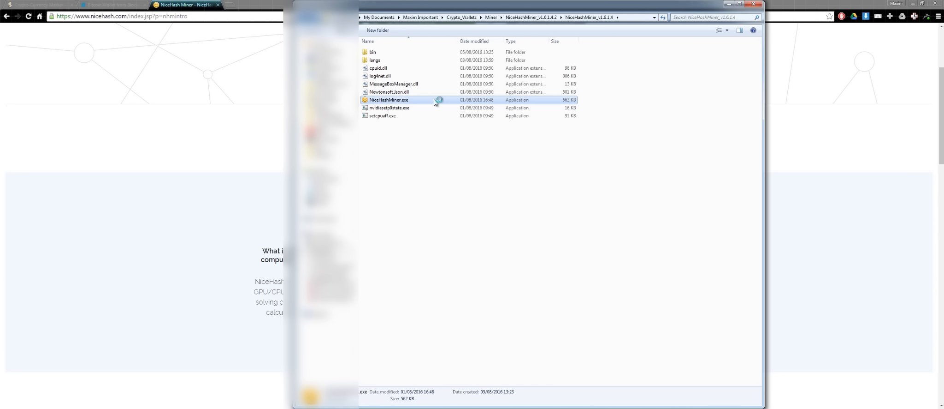
# Step: Launch NiceHashMiner.exe in English with CPU0 disabled and both GTX 970 GPUs enabled
pyautogui.doubleClick(389, 100)
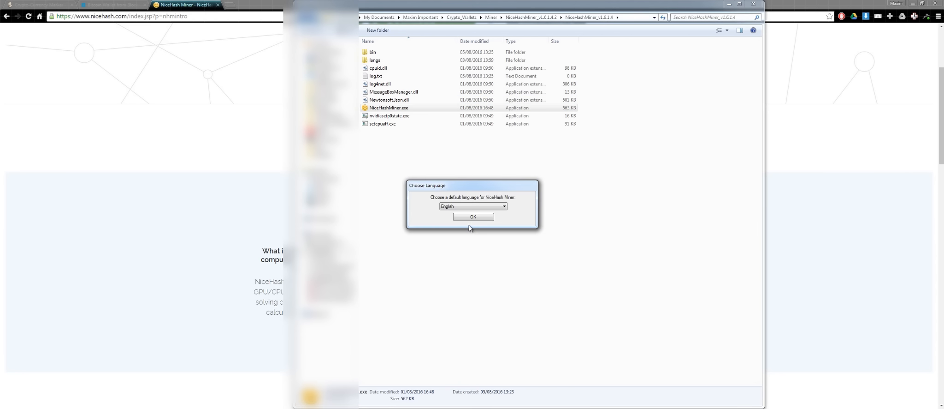
pyautogui.click(473, 216)
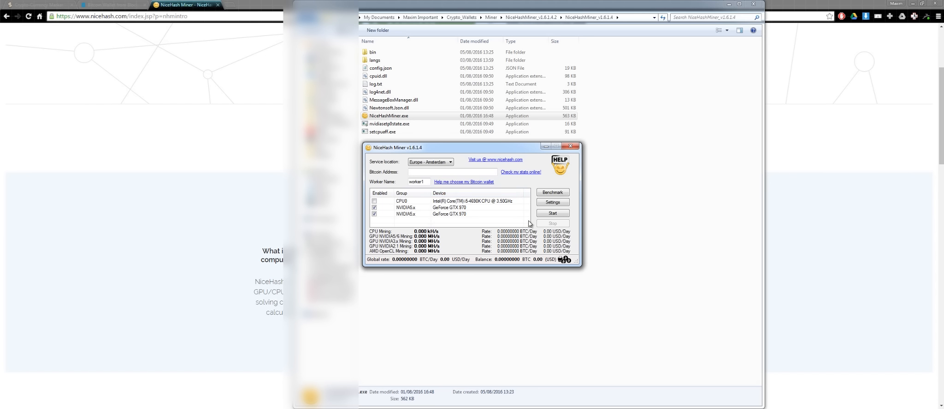
pyautogui.moveTo(447, 221)
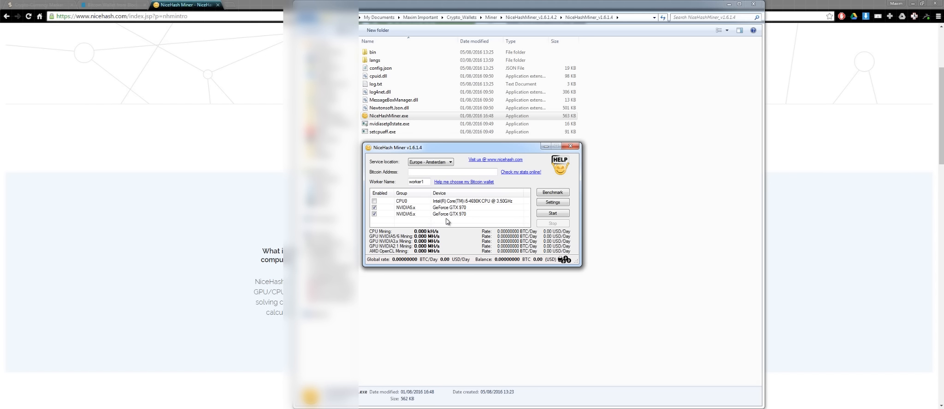
pyautogui.moveTo(365, 208)
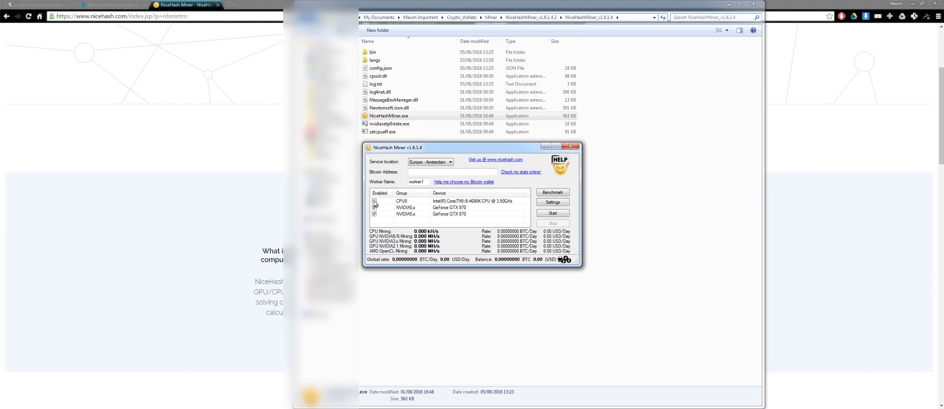
pyautogui.click(374, 202)
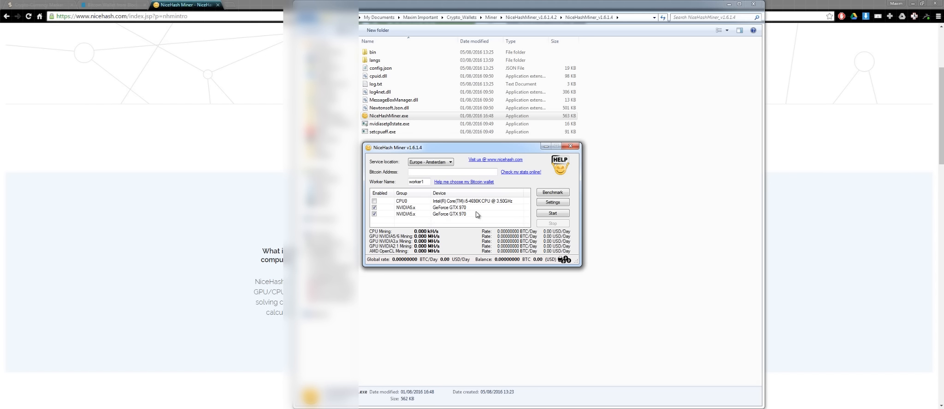
pyautogui.moveTo(471, 215)
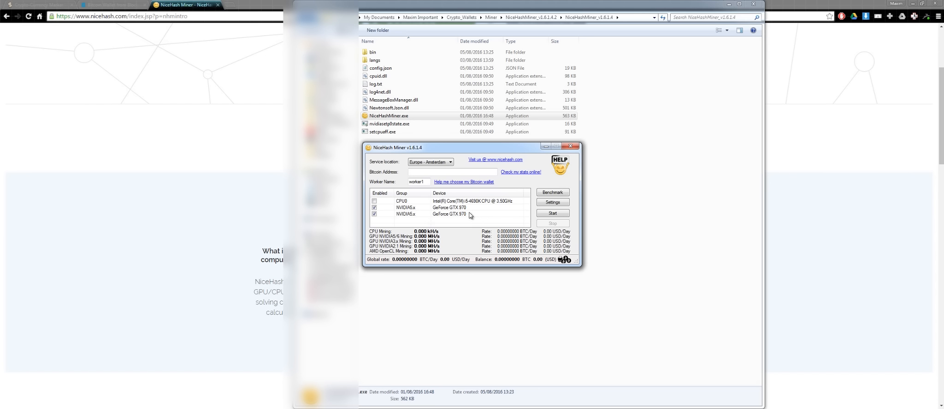
pyautogui.moveTo(544, 166)
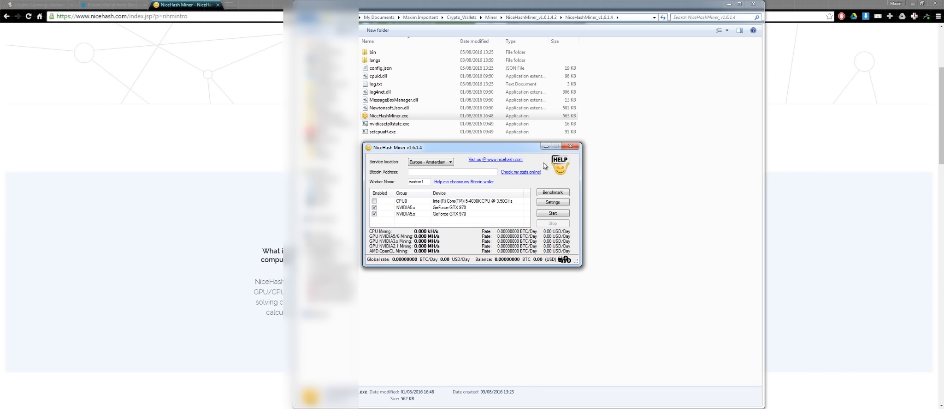
pyautogui.moveTo(609, 246)
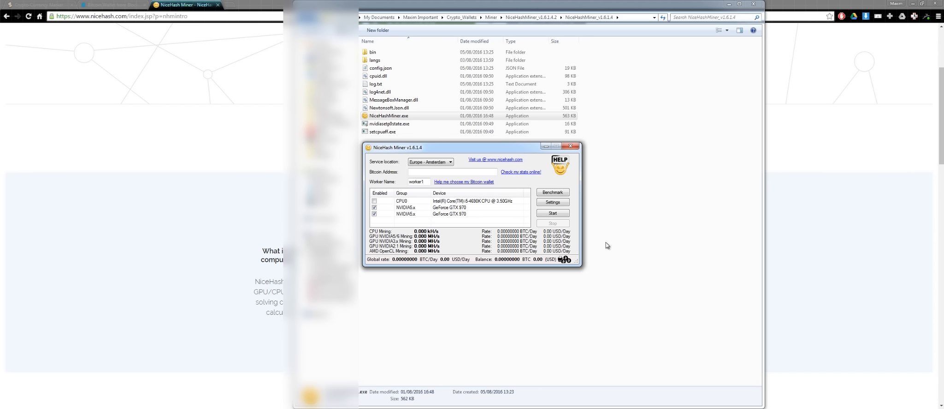
pyautogui.click(449, 172)
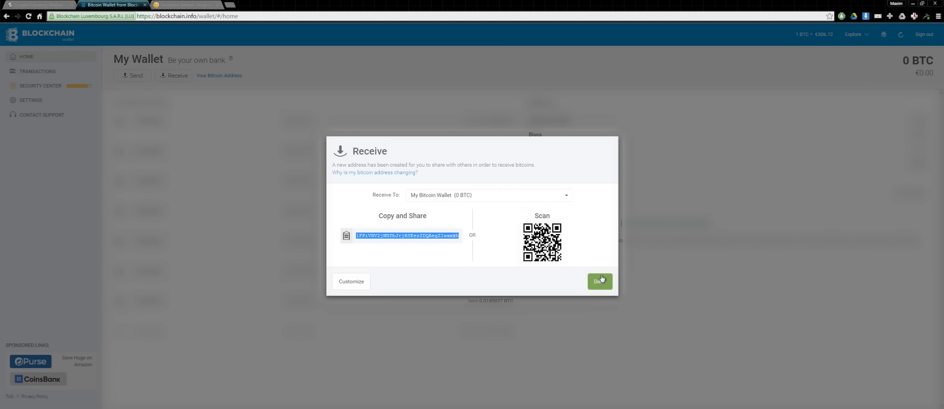
# Step: Close the Blockchain.info receiving address window after copying the new address
pyautogui.click(600, 280)
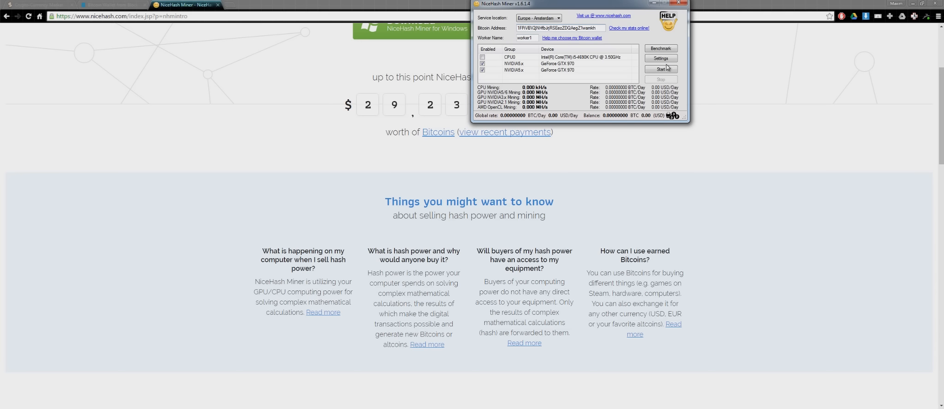
# Step: Show the NVIDIA5X algorithm options in the miner's settings window
pyautogui.click(660, 58)
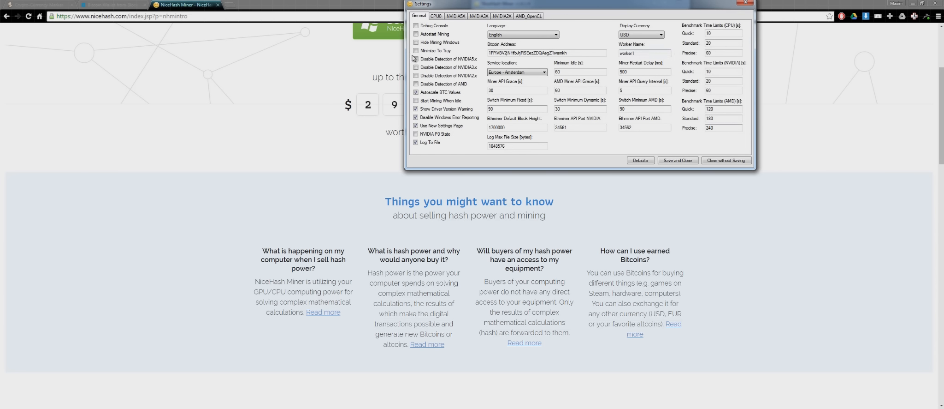
pyautogui.click(455, 16)
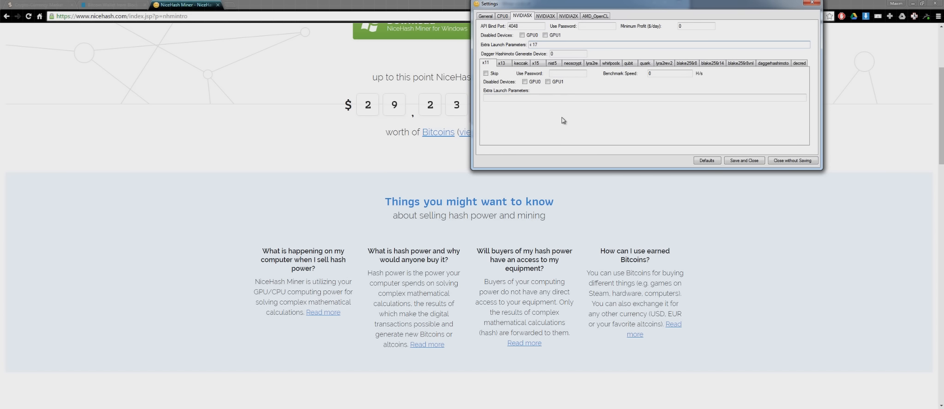
pyautogui.moveTo(557, 108)
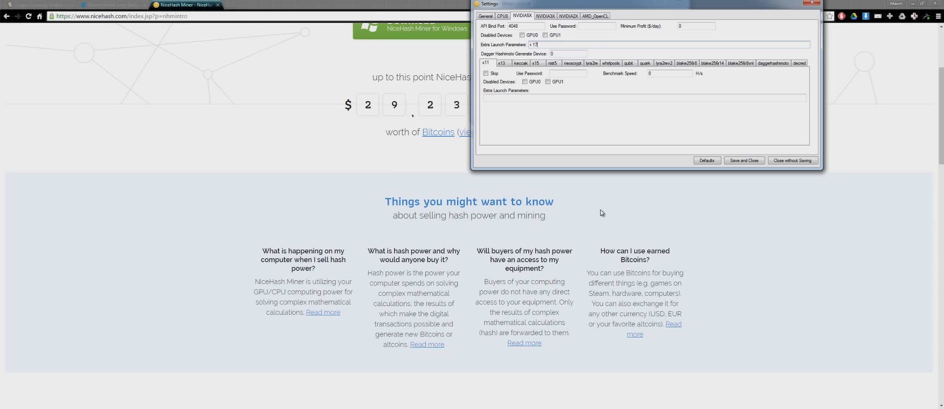
pyautogui.moveTo(611, 210)
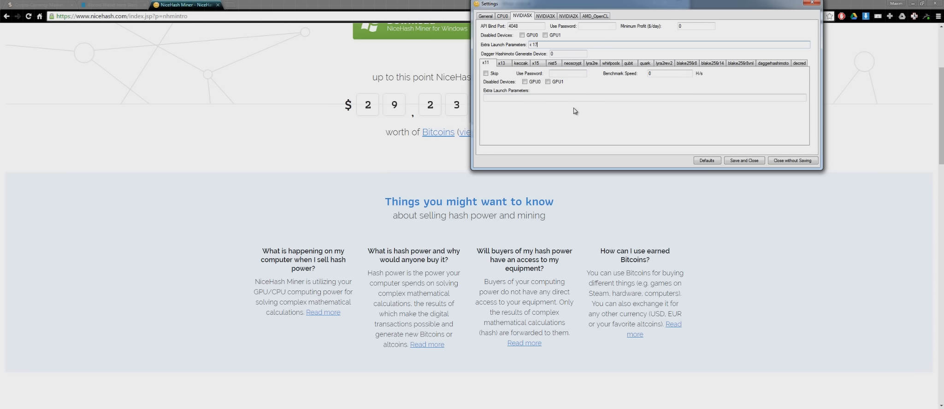
pyautogui.moveTo(309, 19)
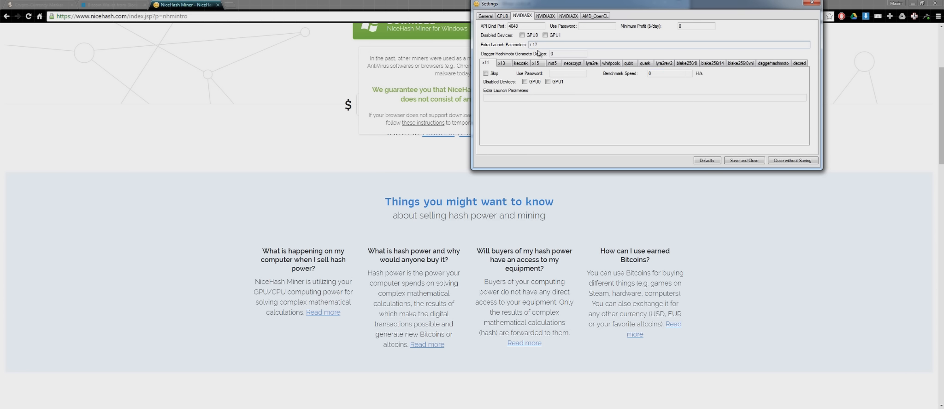
# Step: Set the miner's Display Currency to EUR in the General settings
pyautogui.click(485, 15)
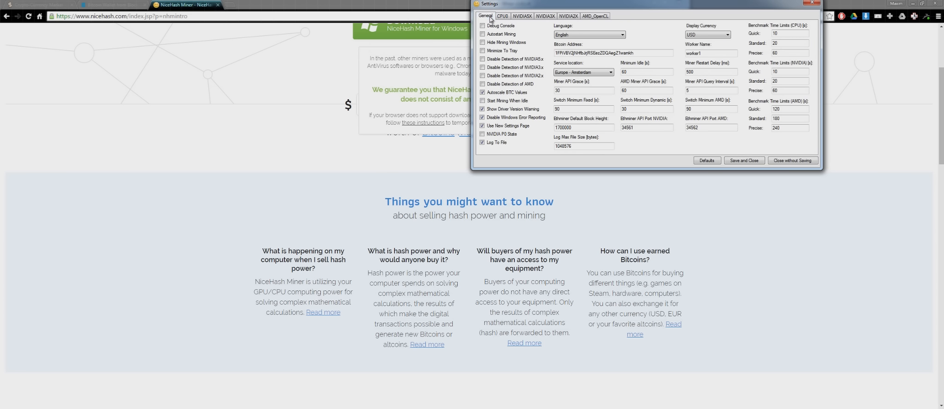
pyautogui.click(707, 34)
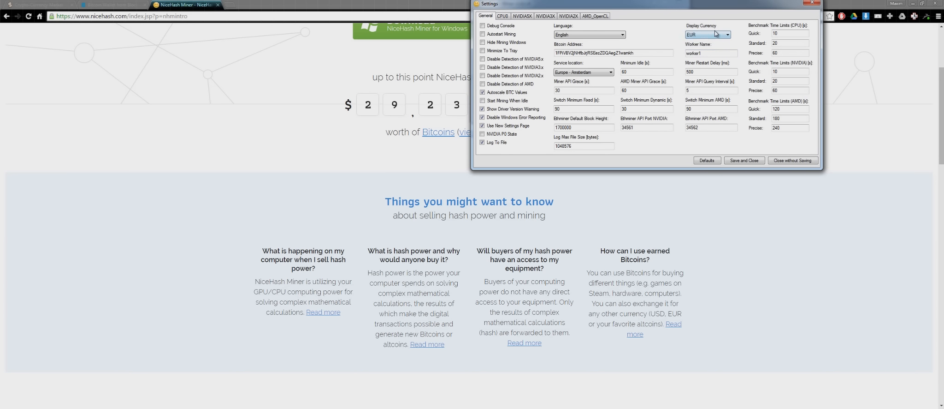
pyautogui.click(792, 160)
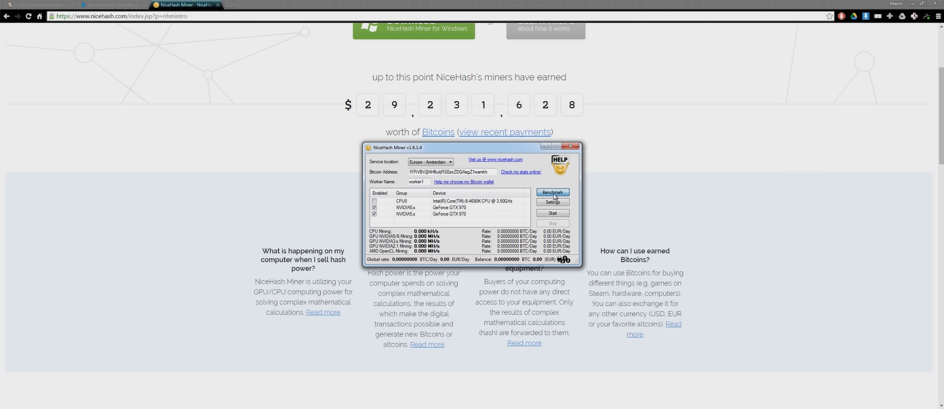
# Step: Start a Standard benchmark of the GPU algorithms from the Benchmark window
pyautogui.click(551, 193)
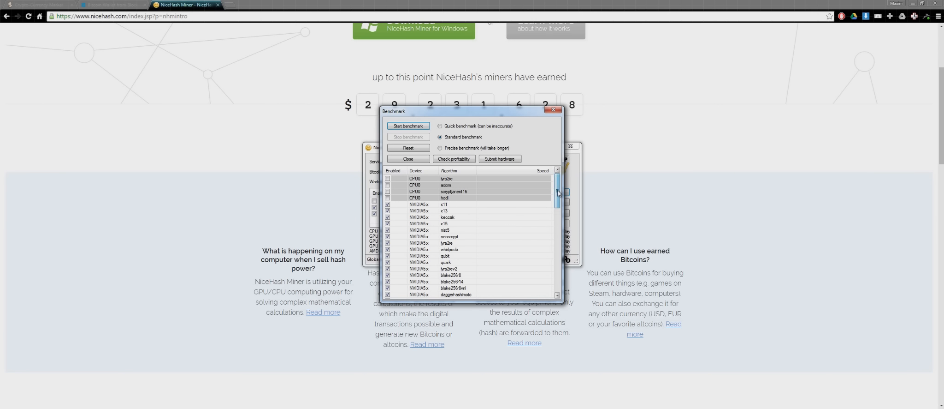
pyautogui.scroll(-3)
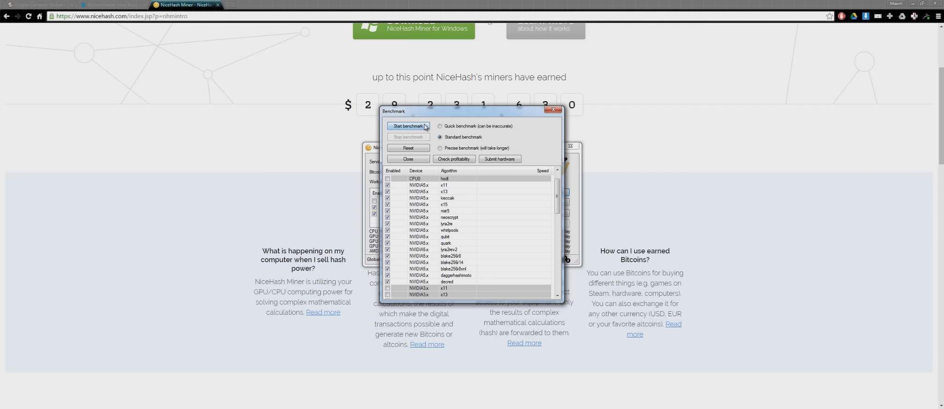
pyautogui.click(409, 127)
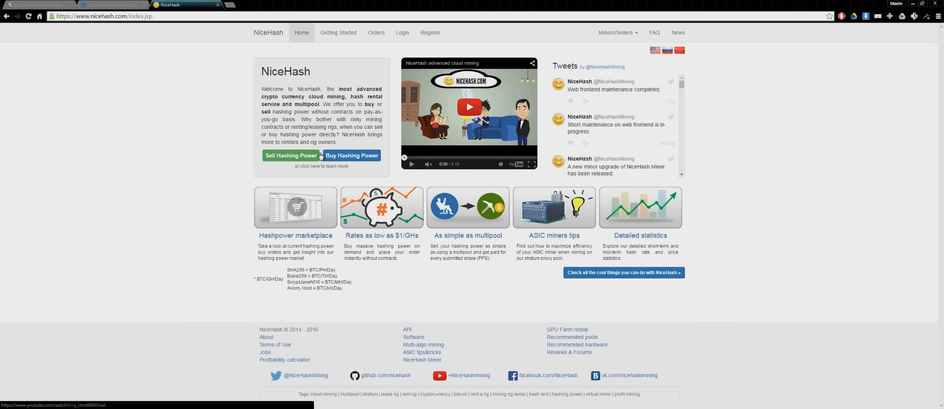
# Step: Scroll the nicehash.com home page down to the Information for Miners/Sellers payout table
pyautogui.scroll(-3)
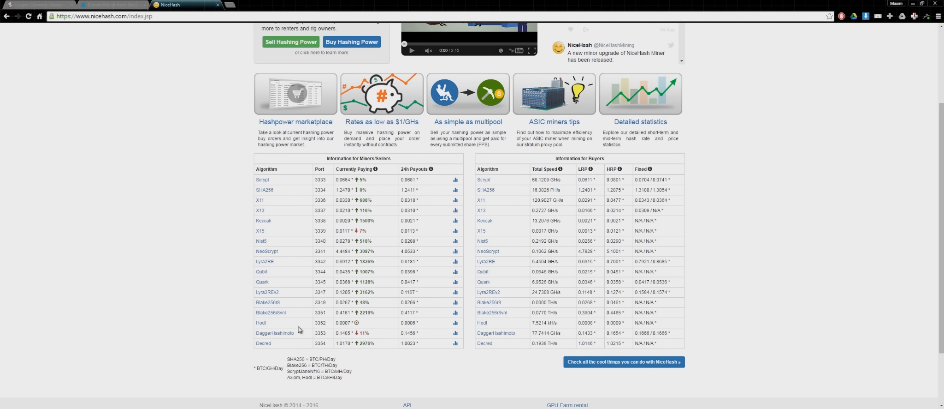
pyautogui.moveTo(425, 180)
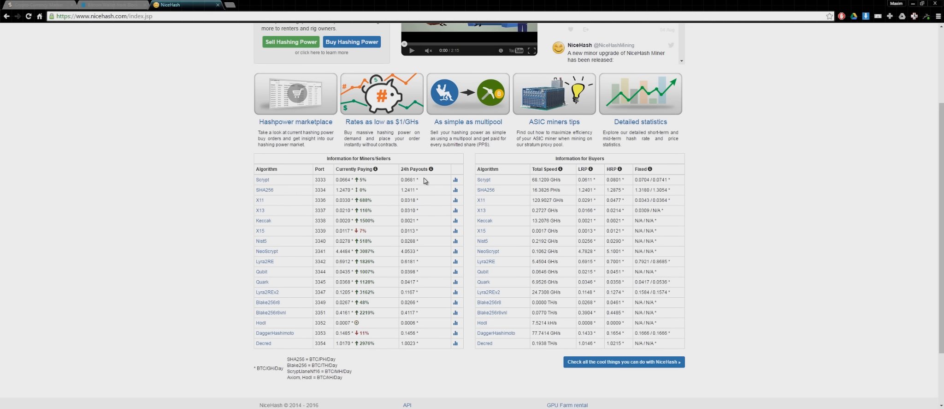
pyautogui.moveTo(391, 193)
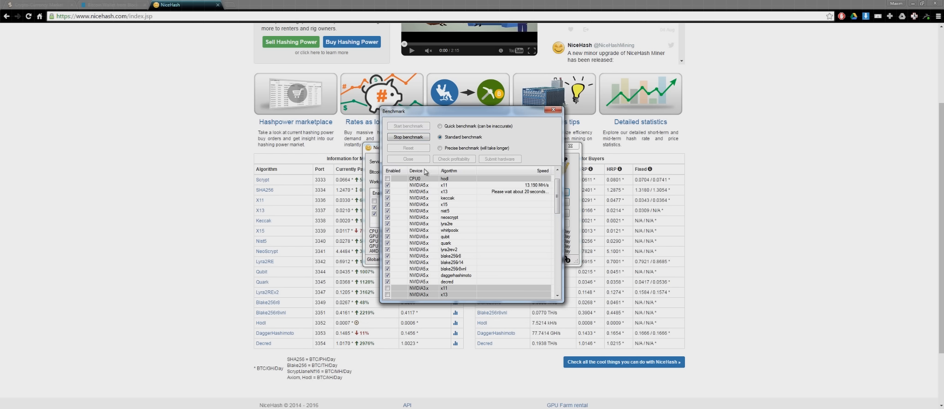
pyautogui.moveTo(623, 200)
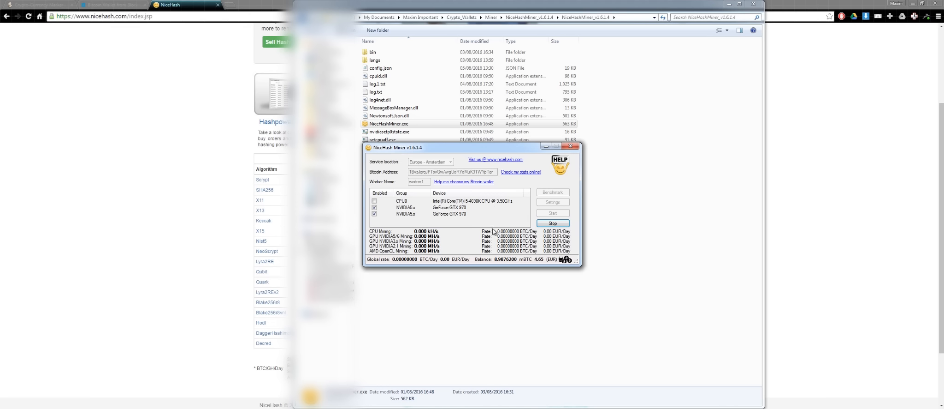
# Step: View the finished benchmark results listing measured hash speeds for the GTX 970 algorithms
pyautogui.click(551, 223)
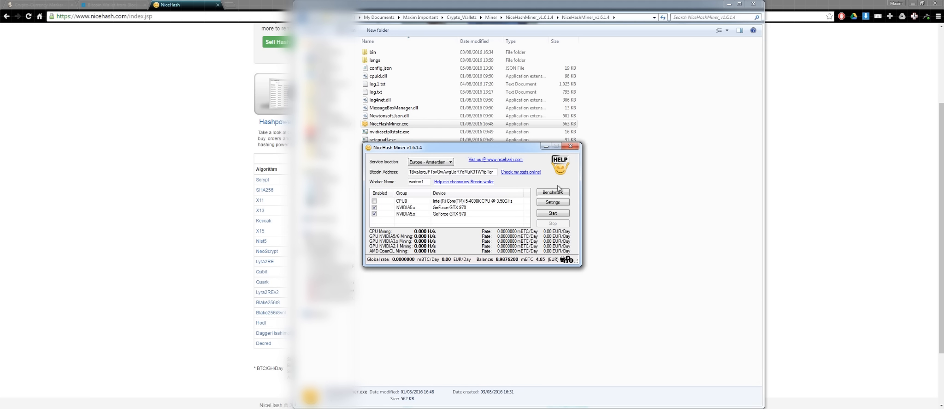
pyautogui.click(551, 192)
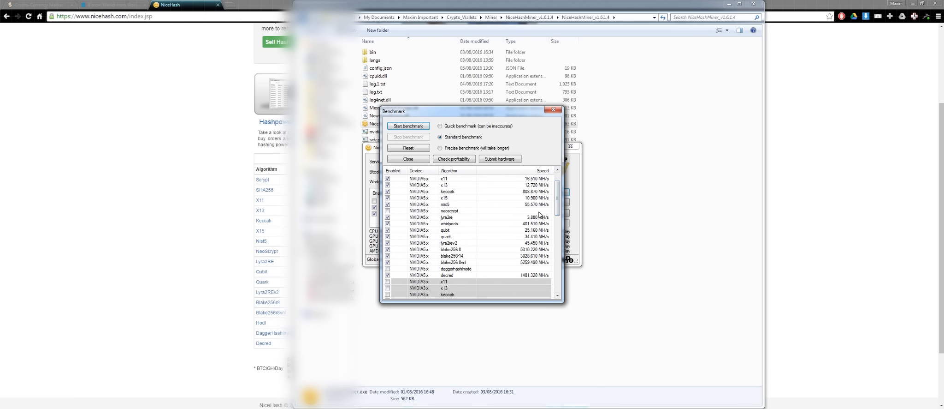
pyautogui.moveTo(476, 270)
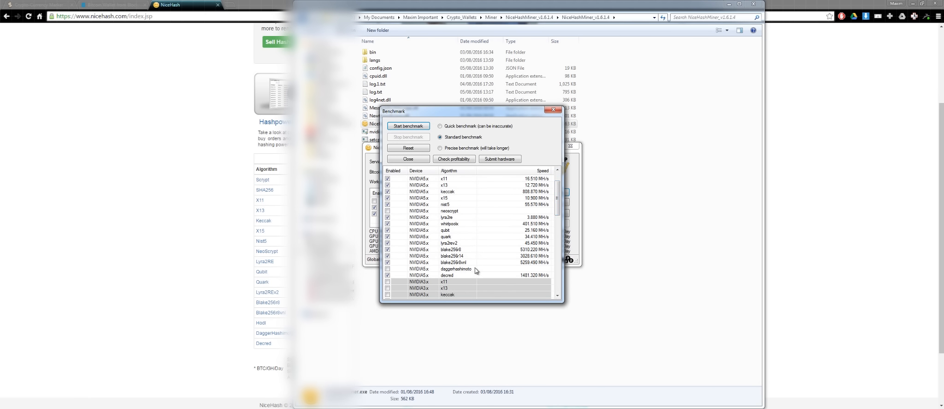
pyautogui.moveTo(457, 274)
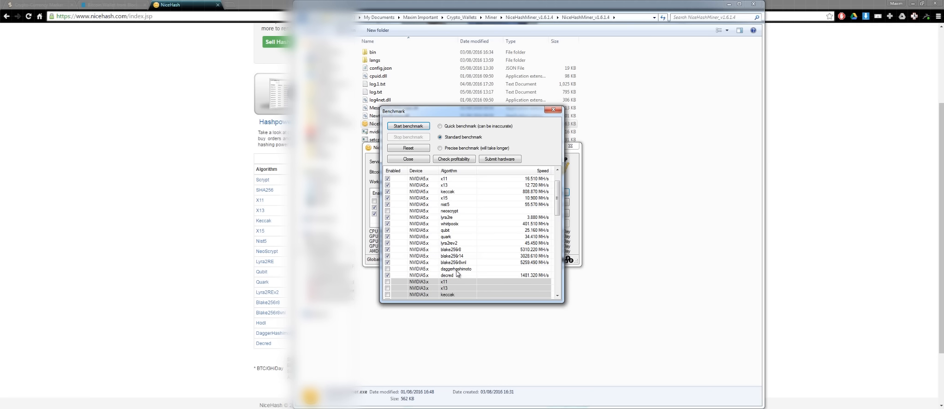
pyautogui.moveTo(454, 217)
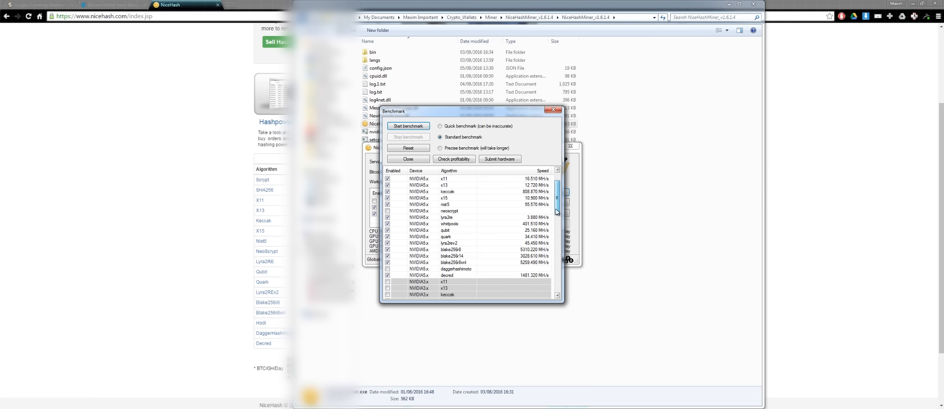
pyautogui.scroll(-3)
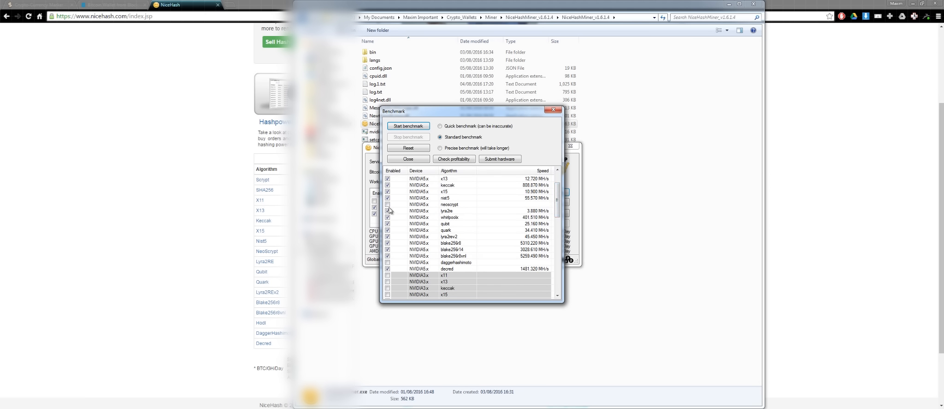
pyautogui.moveTo(528, 280)
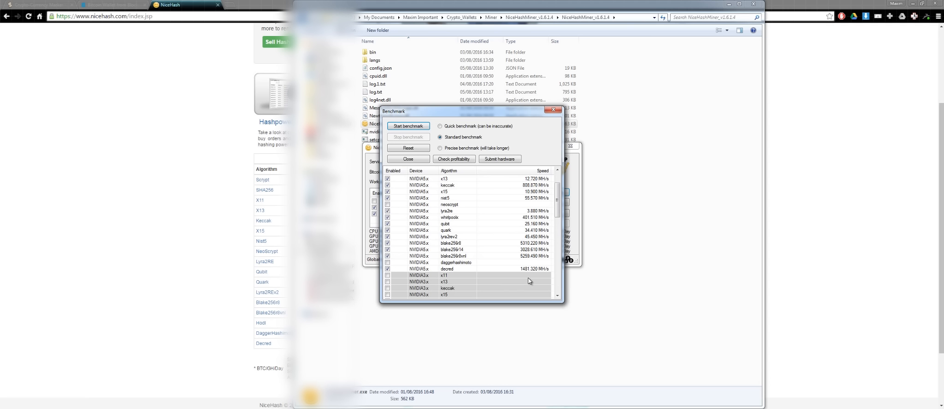
pyautogui.moveTo(490, 246)
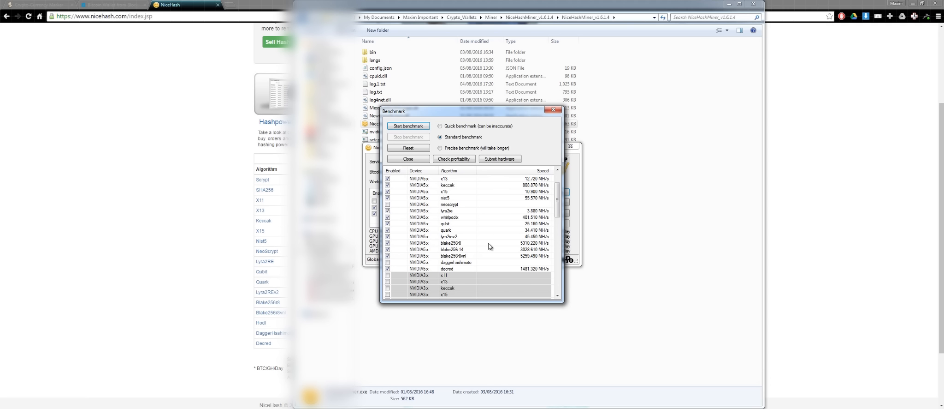
pyautogui.moveTo(459, 212)
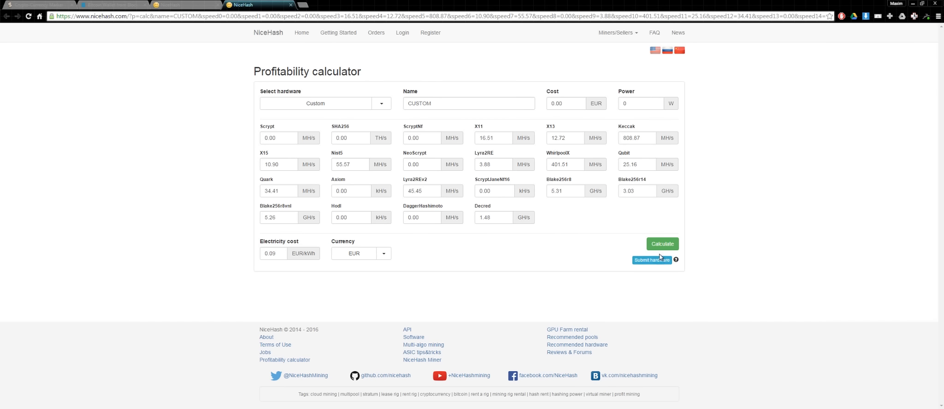
# Step: Calculate profitability with a 420 EUR cost, showing about 2.85 EUR/day and 153-day ROI
pyautogui.click(662, 243)
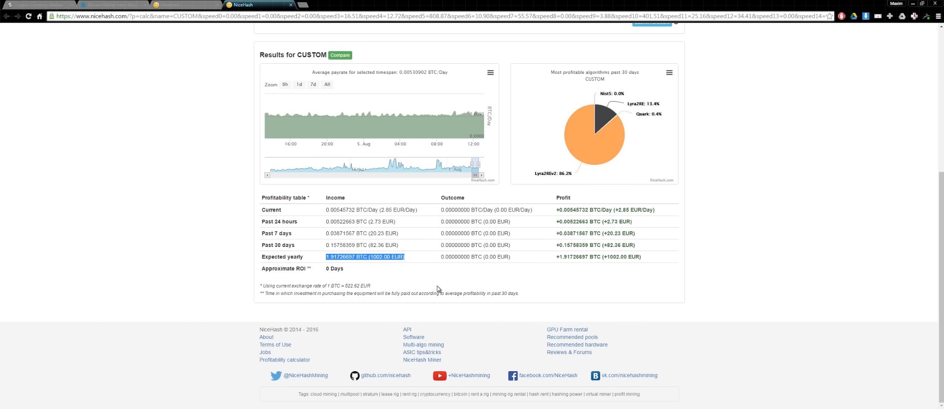
pyautogui.moveTo(445, 277)
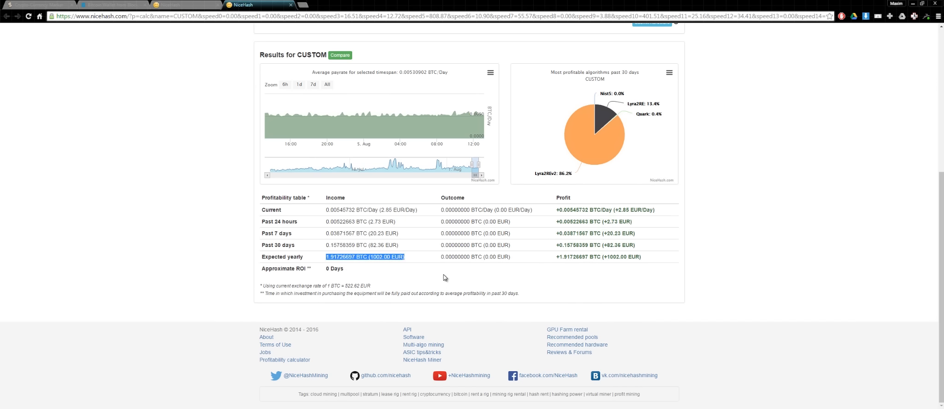
pyautogui.moveTo(432, 279)
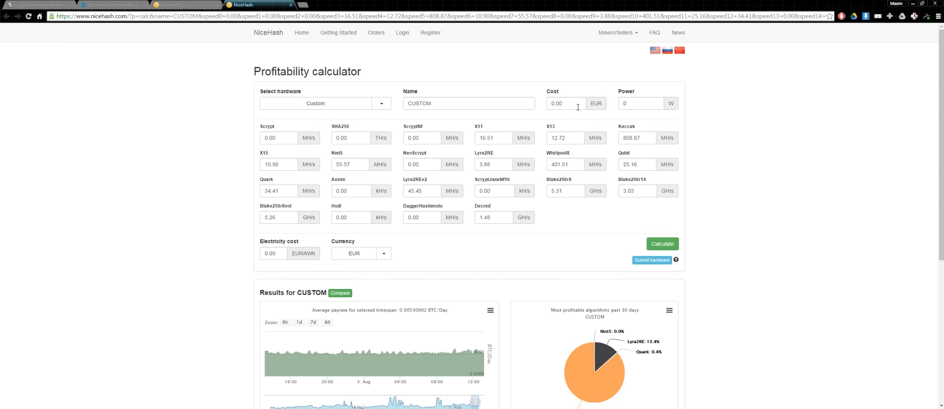
pyautogui.write('420')
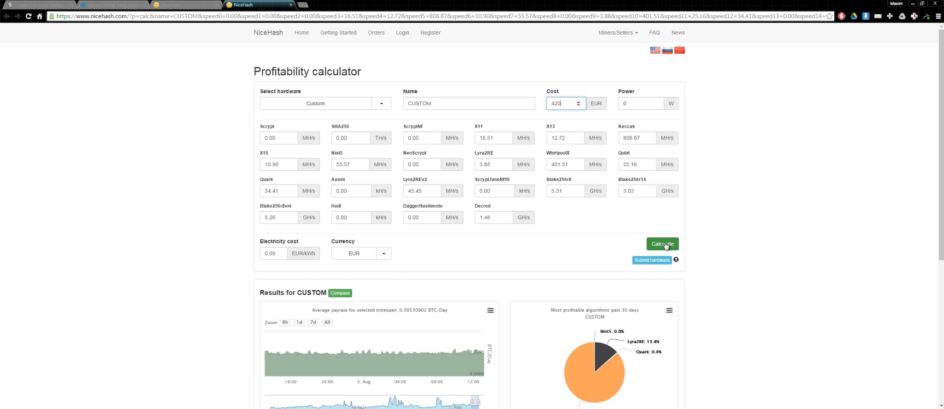
pyautogui.moveTo(656, 231)
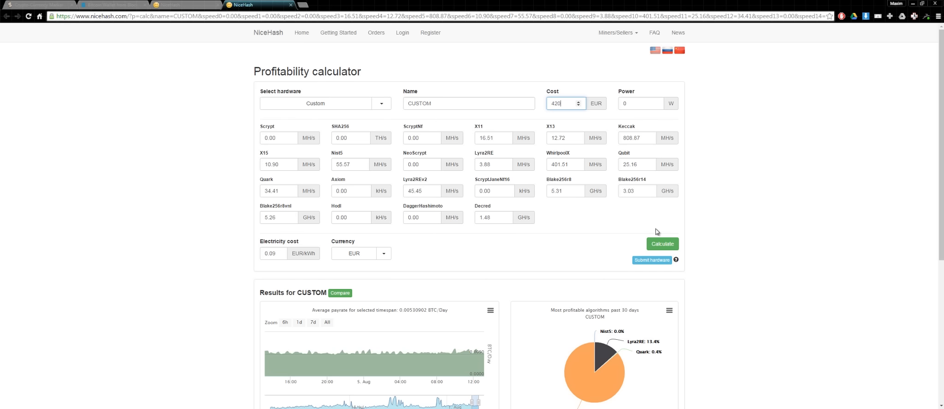
pyautogui.scroll(-3)
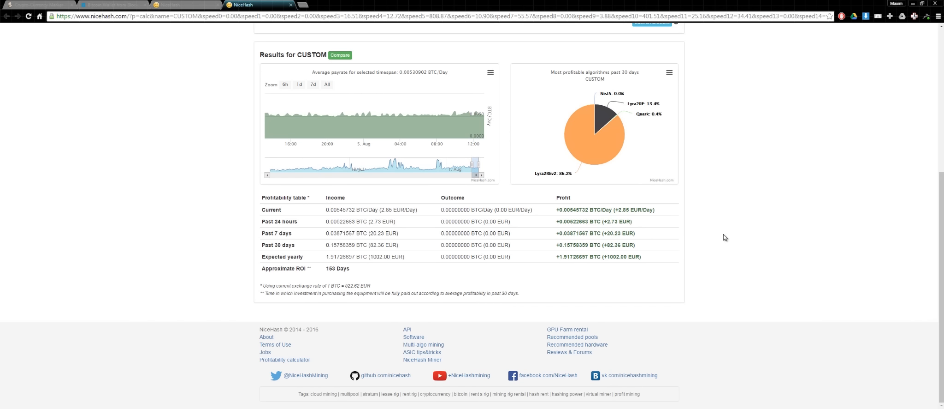
pyautogui.moveTo(330, 263)
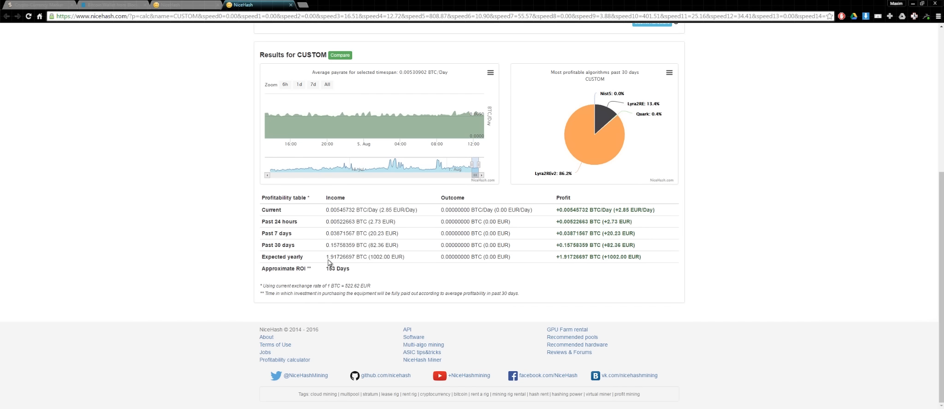
pyautogui.moveTo(355, 243)
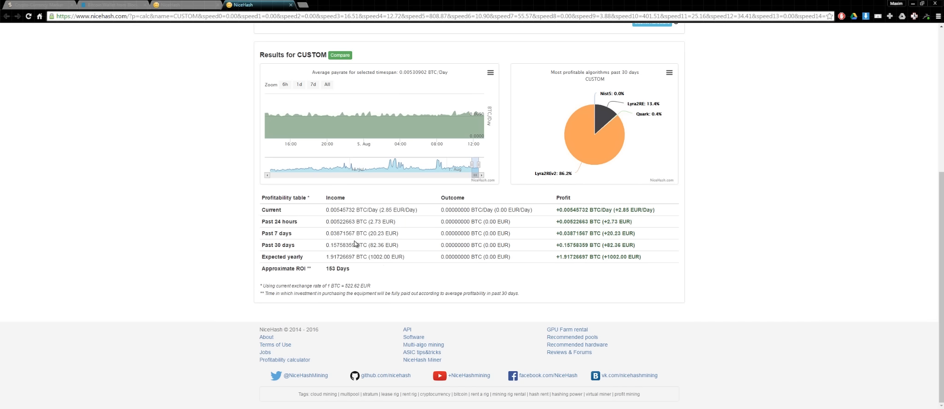
pyautogui.moveTo(342, 276)
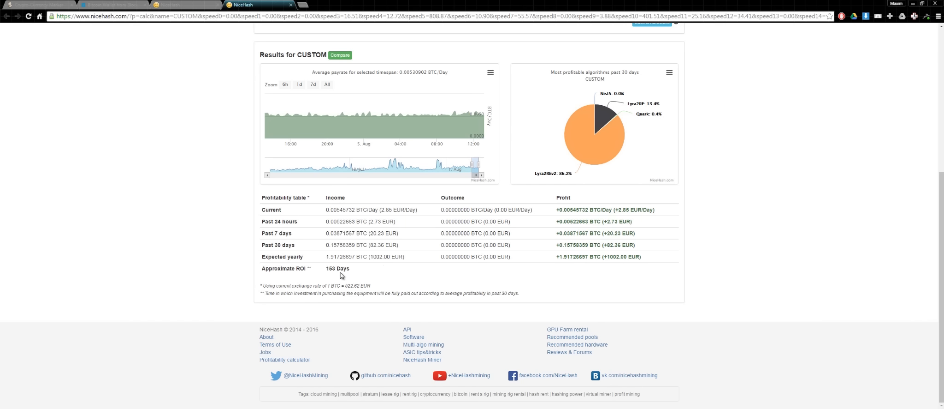
pyautogui.doubleClick(338, 268)
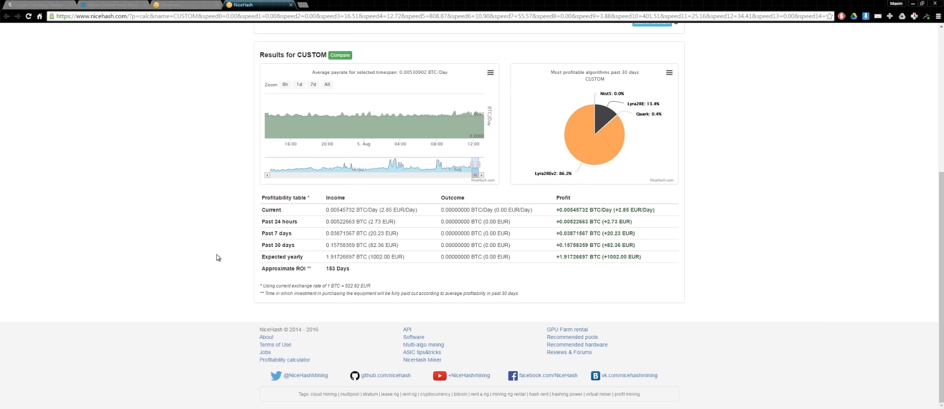
pyautogui.moveTo(207, 277)
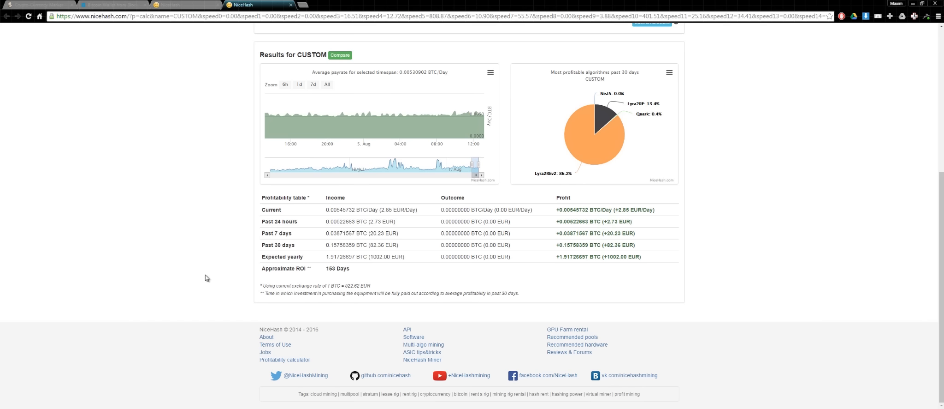
pyautogui.moveTo(217, 248)
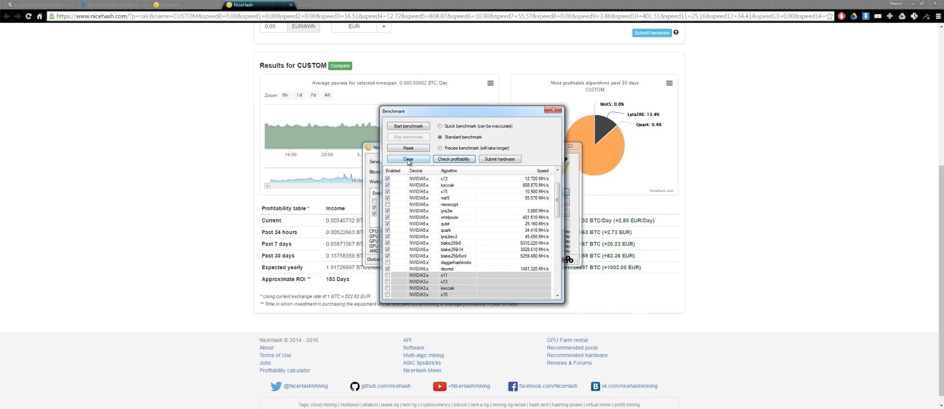
# Step: Close the benchmark results and return to the NiceHash Miner settings
pyautogui.click(408, 159)
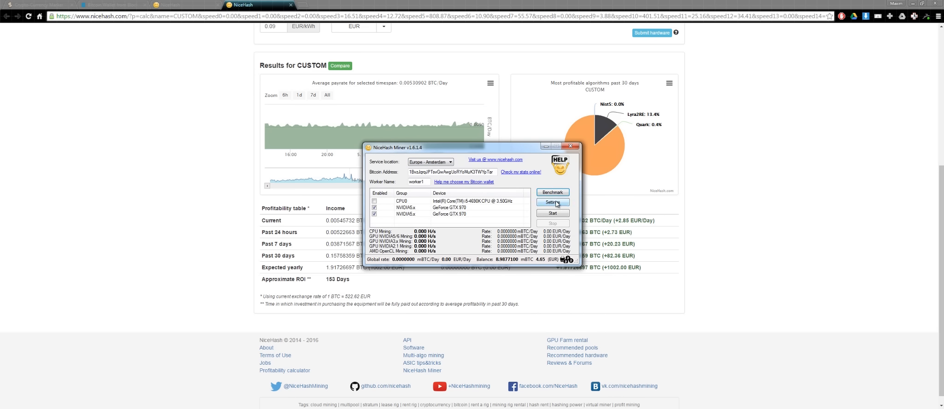
pyautogui.click(553, 202)
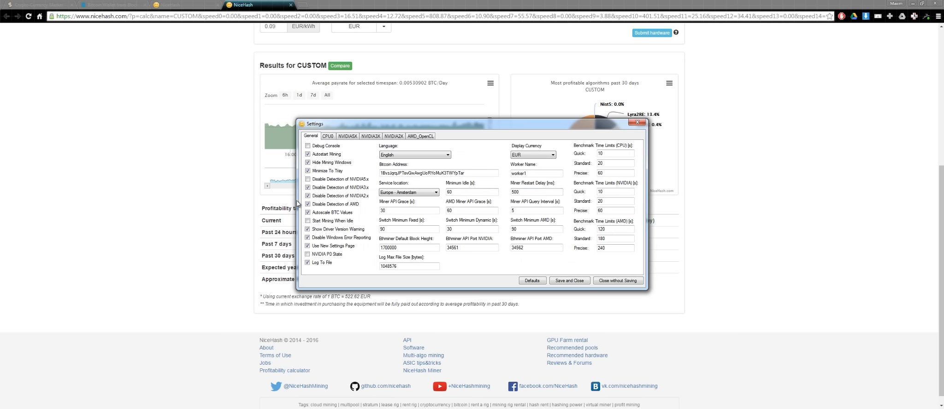
pyautogui.click(308, 163)
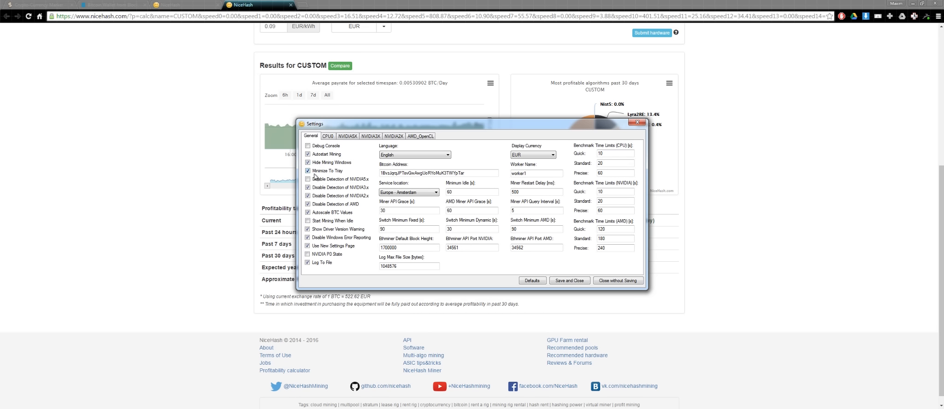
pyautogui.moveTo(638, 122)
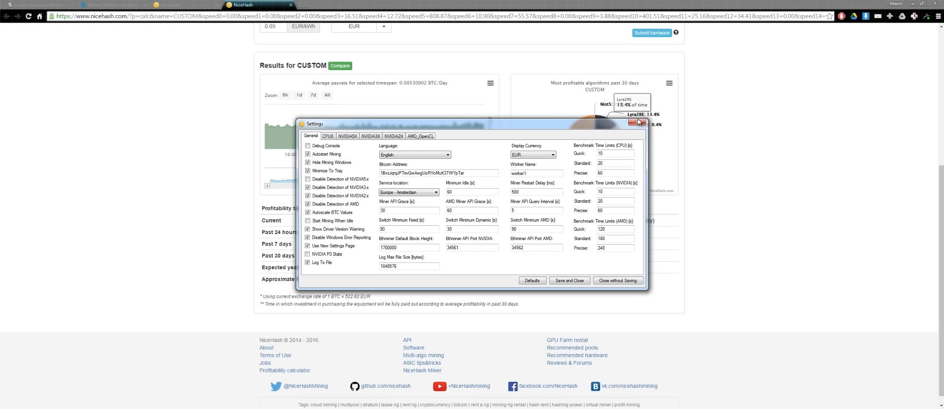
# Step: Save the settings, dismiss the Settings saved prompt, and let mining start on both GTX 970s
pyautogui.click(568, 279)
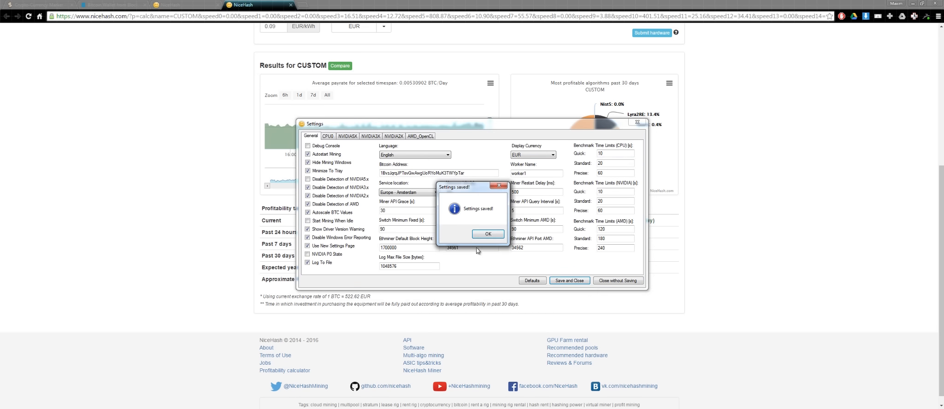
pyautogui.click(488, 234)
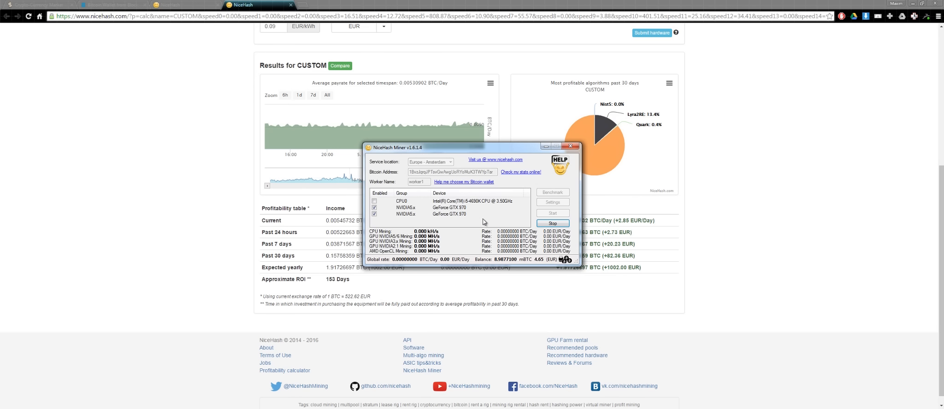
pyautogui.moveTo(540, 192)
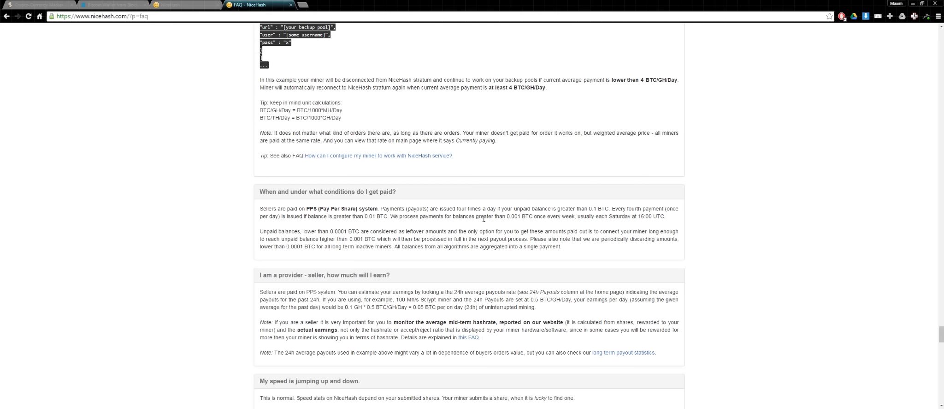
pyautogui.moveTo(396, 216); pyautogui.dragTo(519, 216)
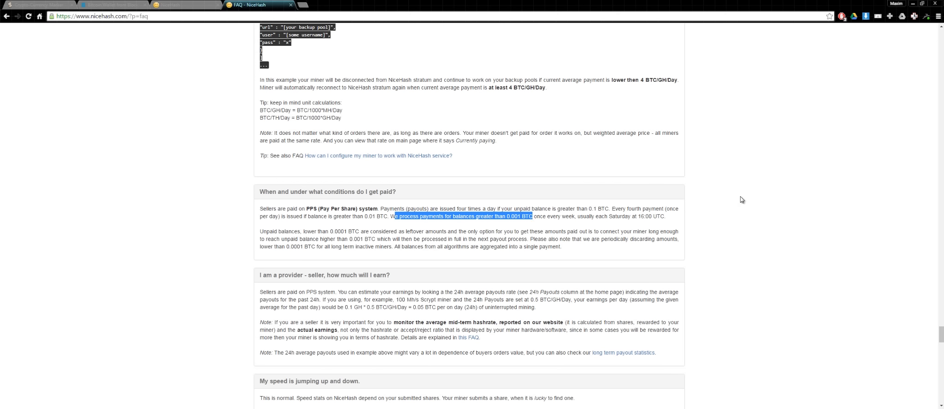
pyautogui.click(529, 224)
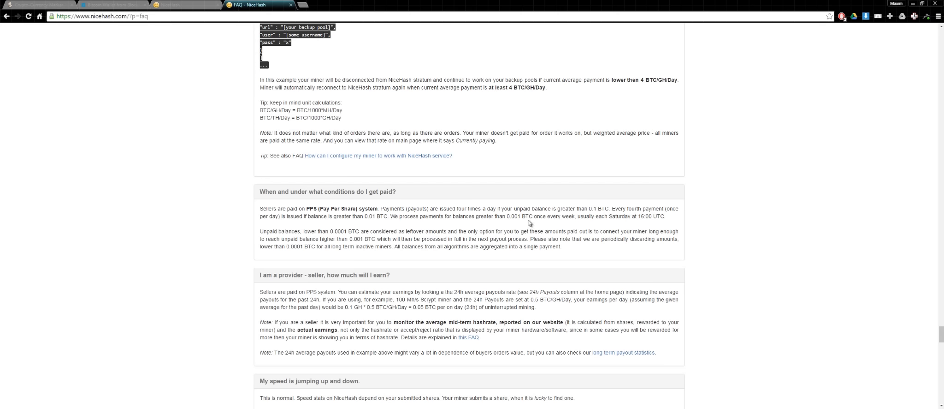
pyautogui.moveTo(596, 215)
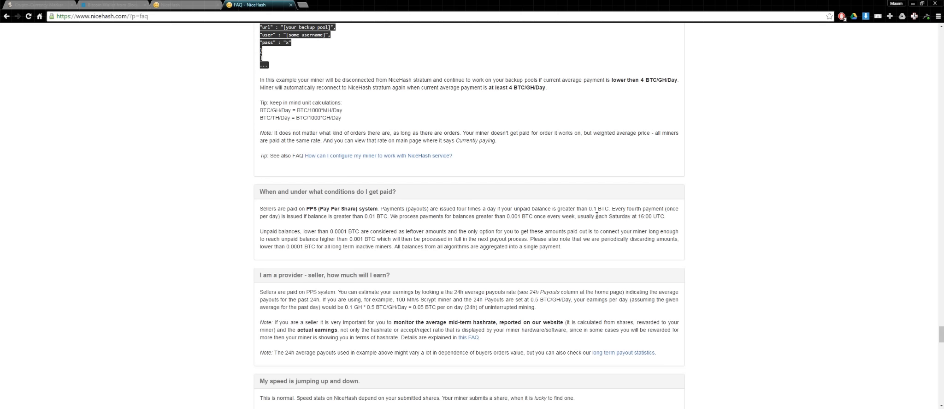
pyautogui.moveTo(725, 213)
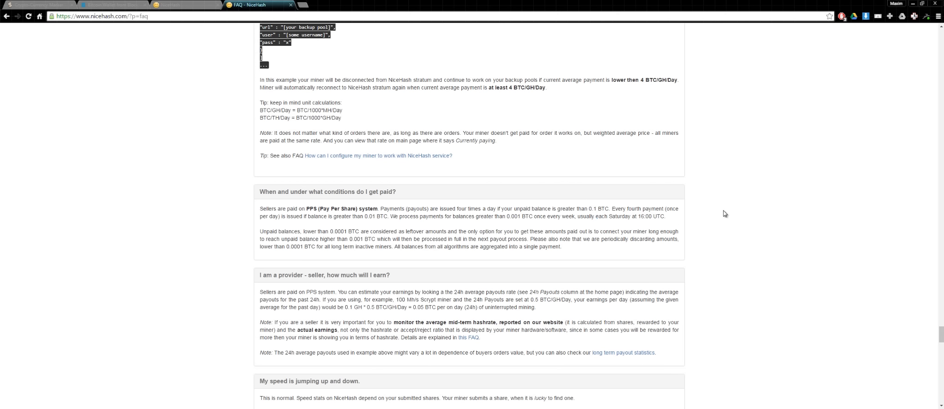
pyautogui.moveTo(713, 207)
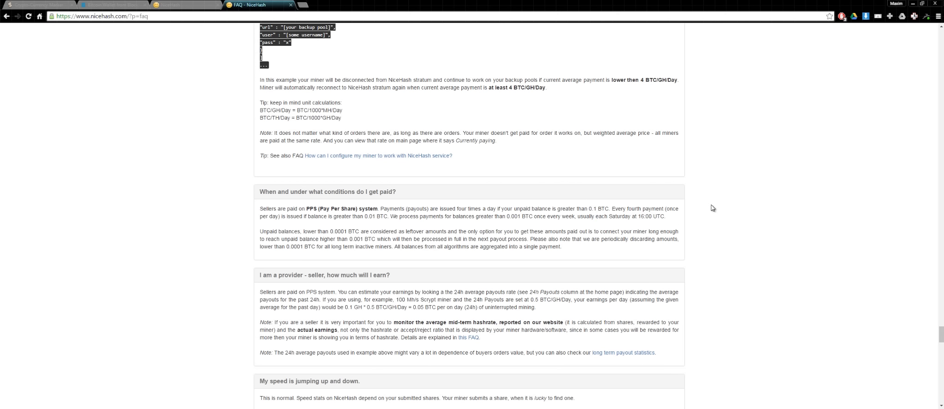
pyautogui.moveTo(709, 205)
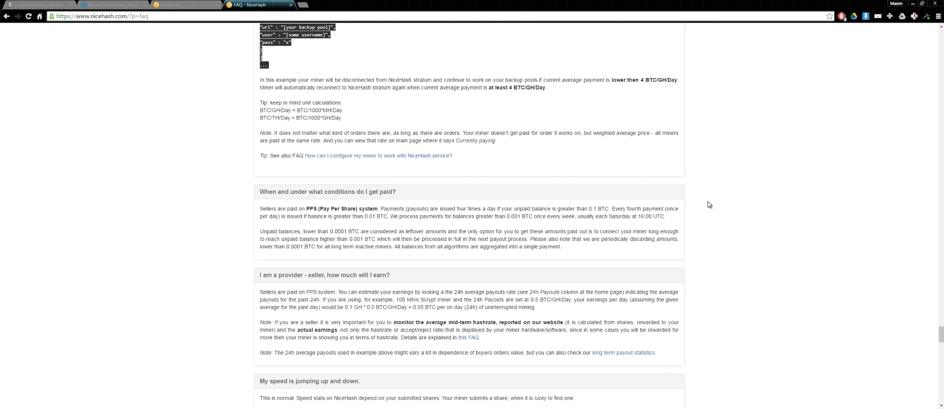
pyautogui.moveTo(710, 186)
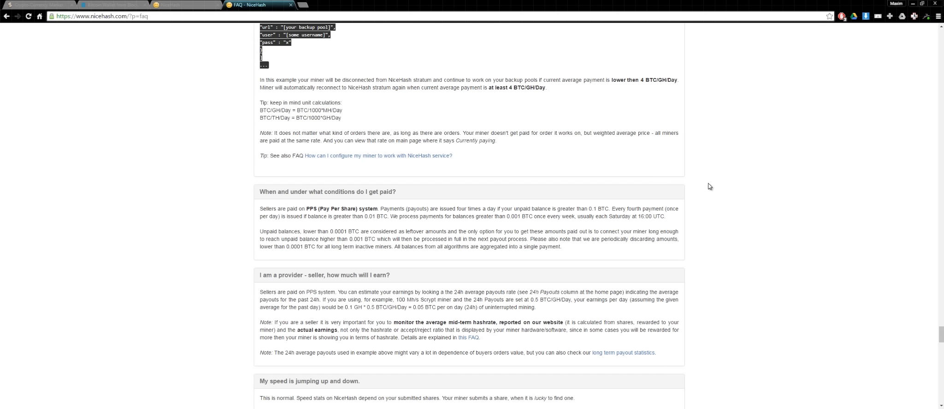
pyautogui.moveTo(707, 183)
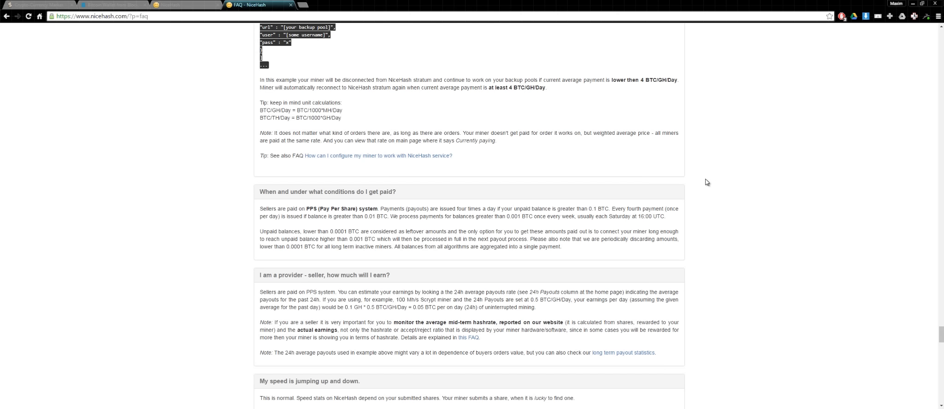
pyautogui.moveTo(704, 184)
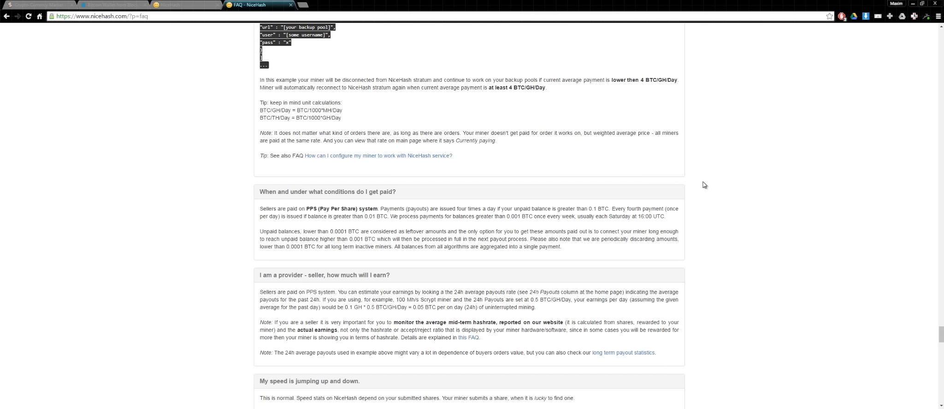
pyautogui.moveTo(702, 183)
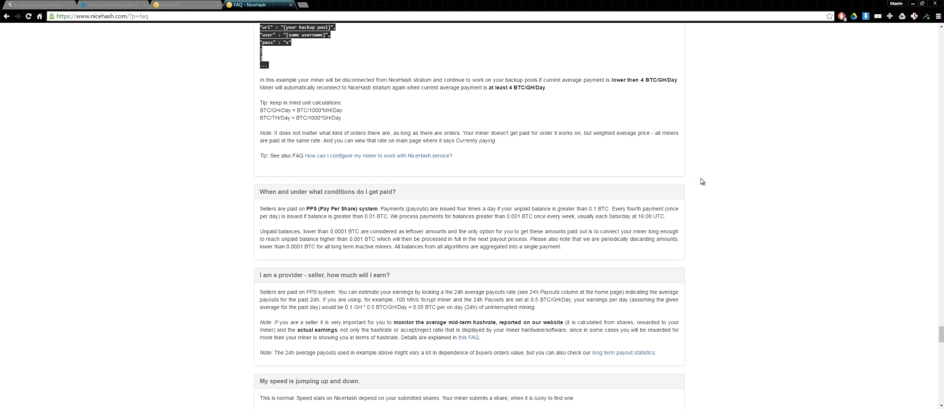
pyautogui.moveTo(701, 184)
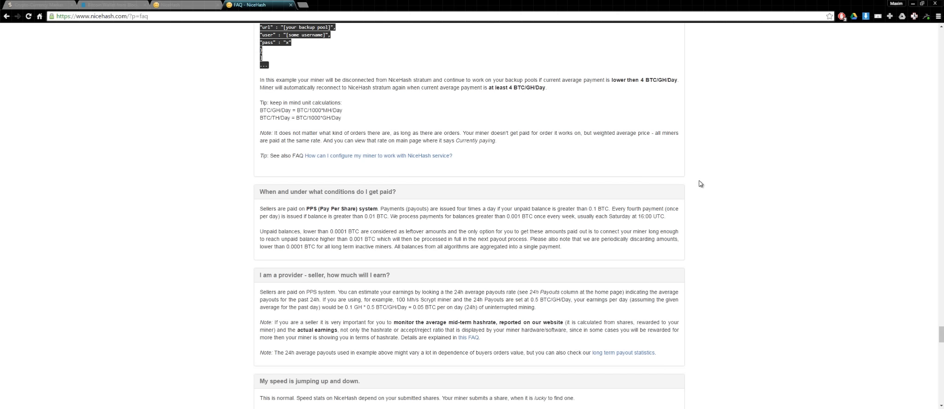
pyautogui.moveTo(698, 190)
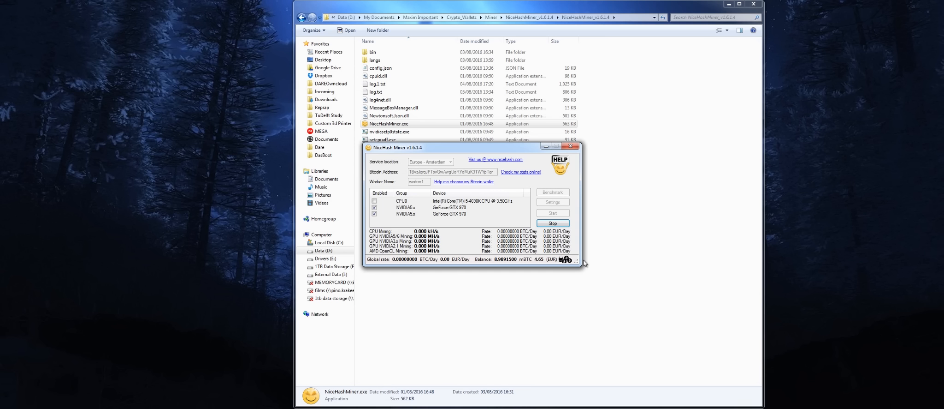
pyautogui.moveTo(611, 236)
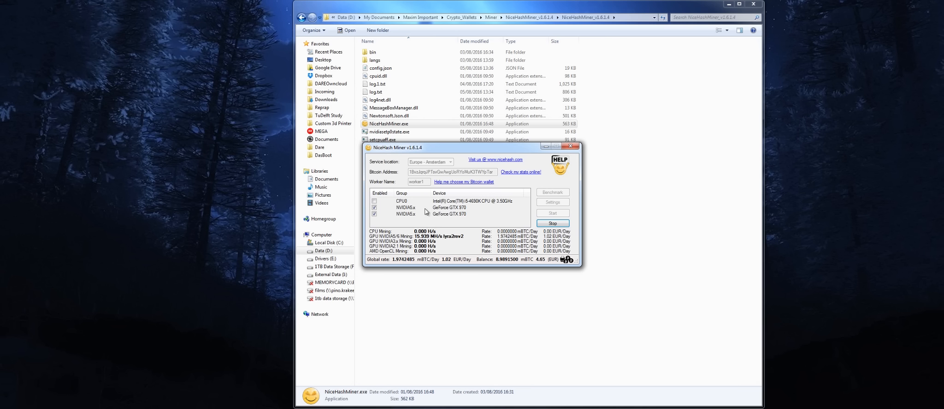
pyautogui.moveTo(445, 181)
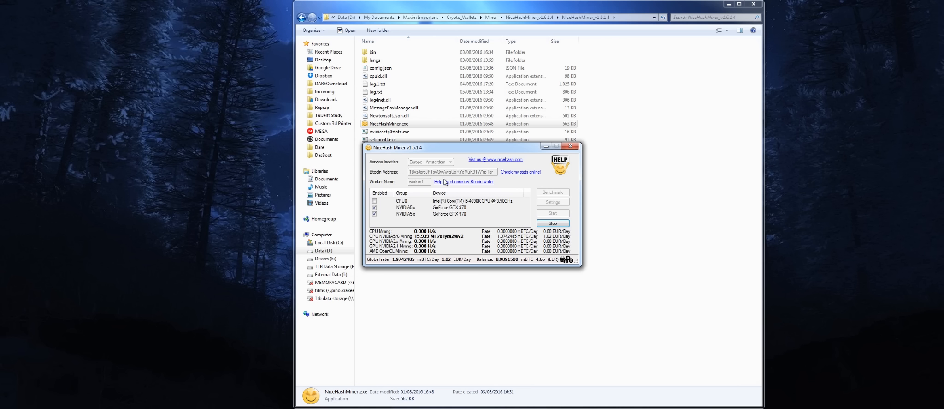
pyautogui.moveTo(449, 194)
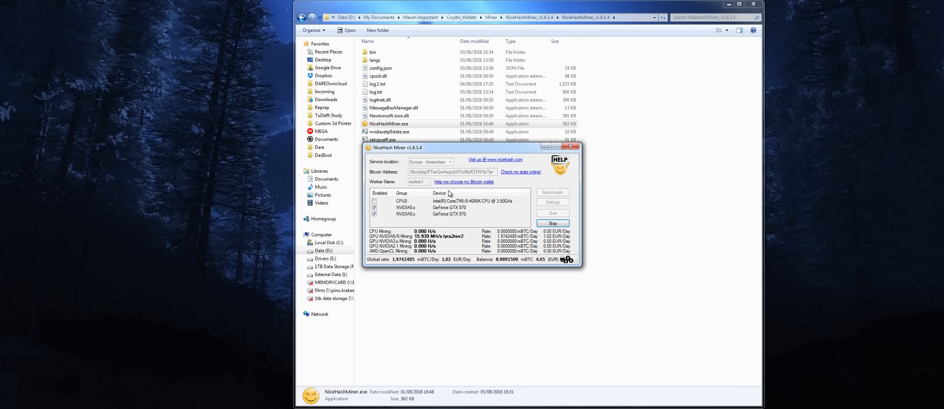
pyautogui.moveTo(446, 194)
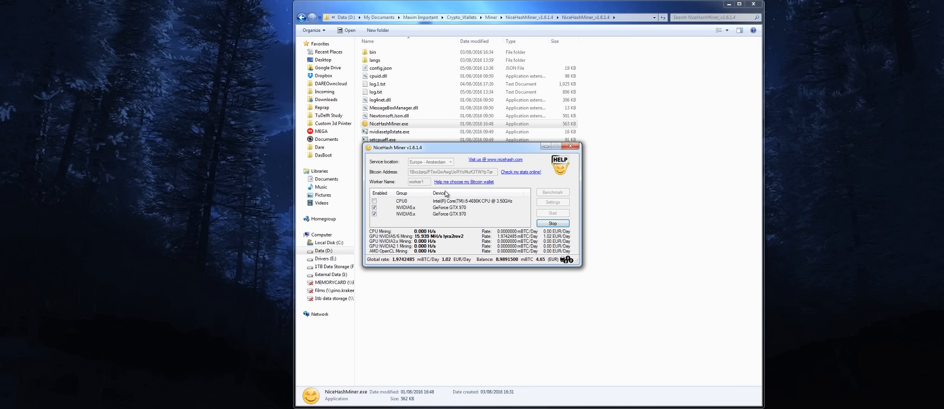
pyautogui.moveTo(459, 236)
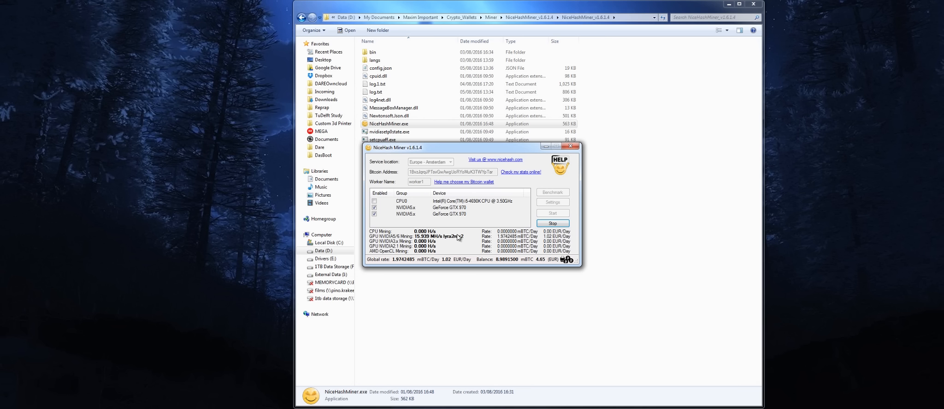
pyautogui.moveTo(458, 232)
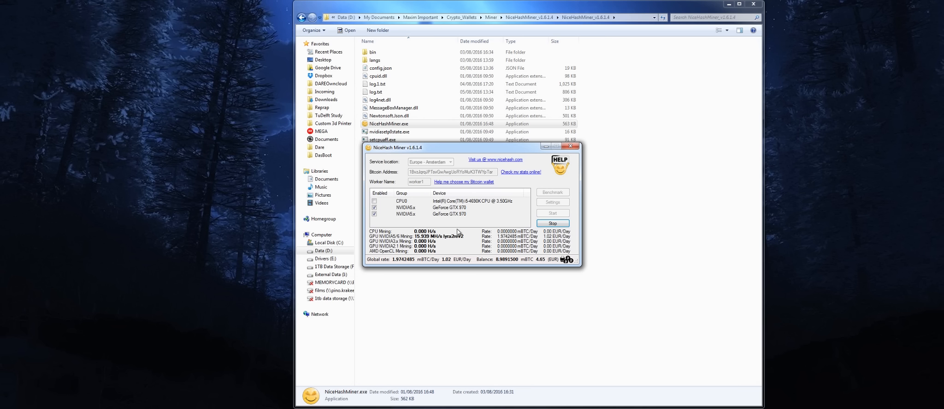
pyautogui.moveTo(457, 233)
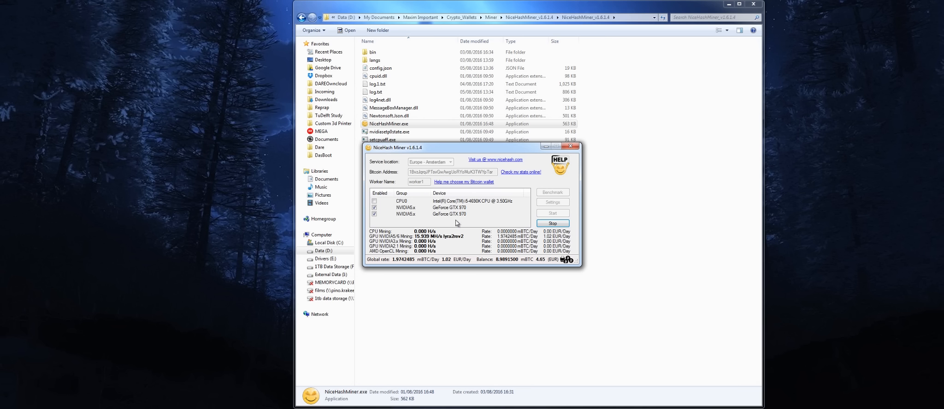
pyautogui.moveTo(455, 177)
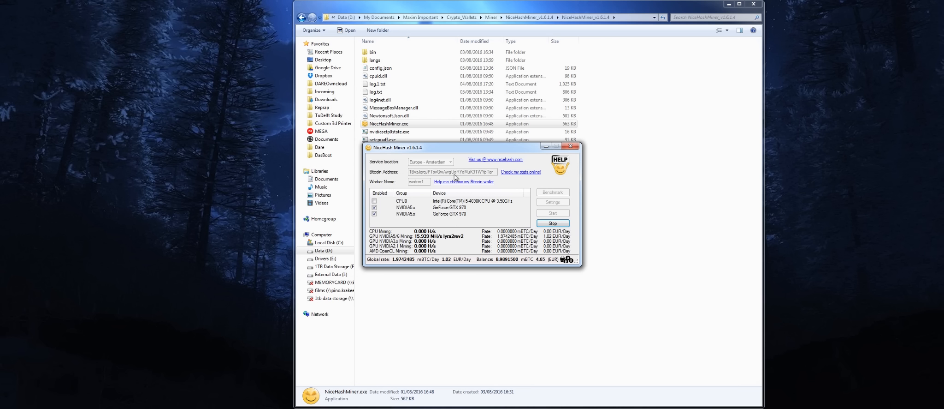